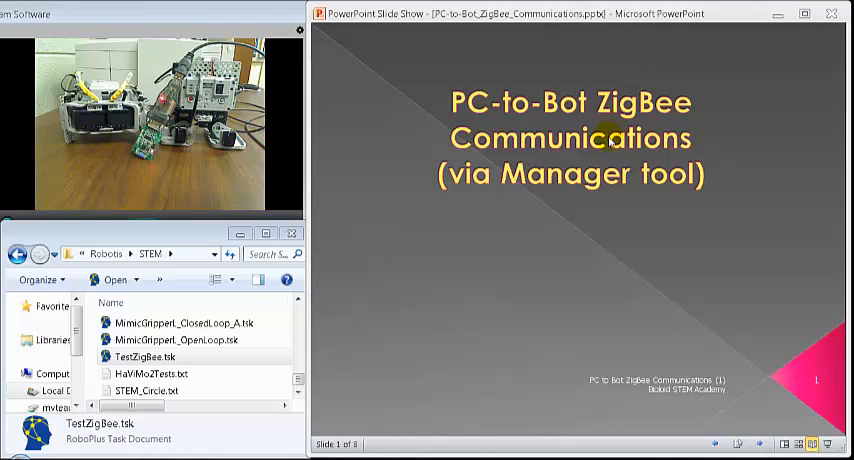
pyautogui.moveTo(713, 259)
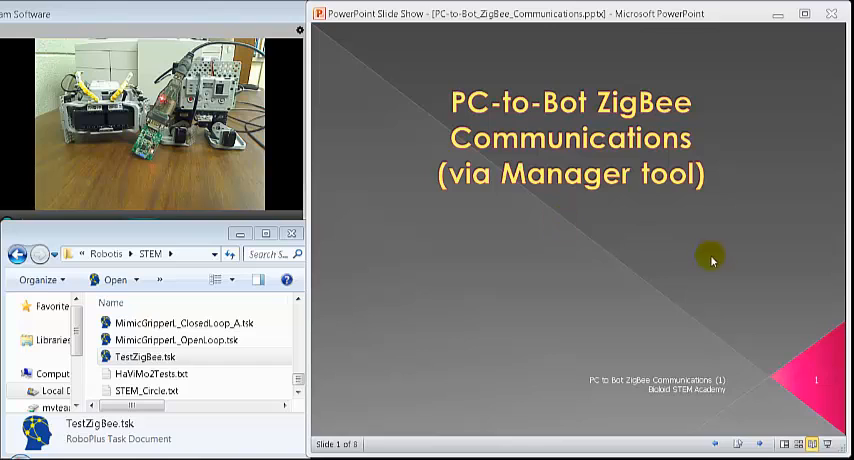
pyautogui.moveTo(486, 96)
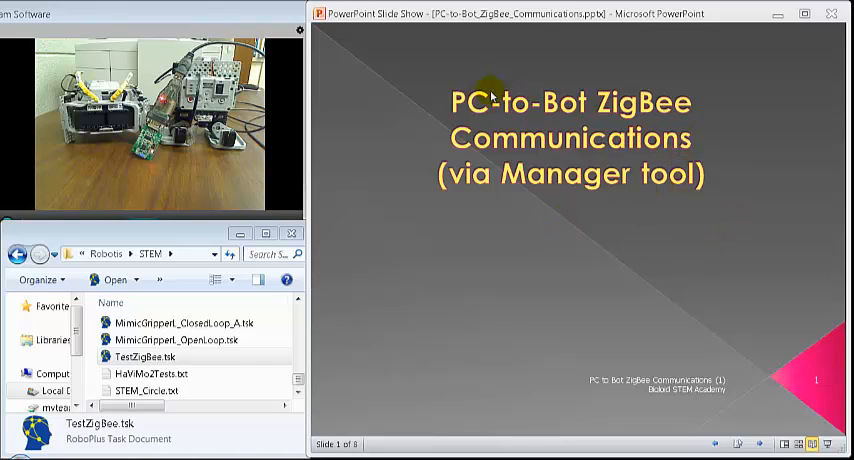
pyautogui.moveTo(623, 122)
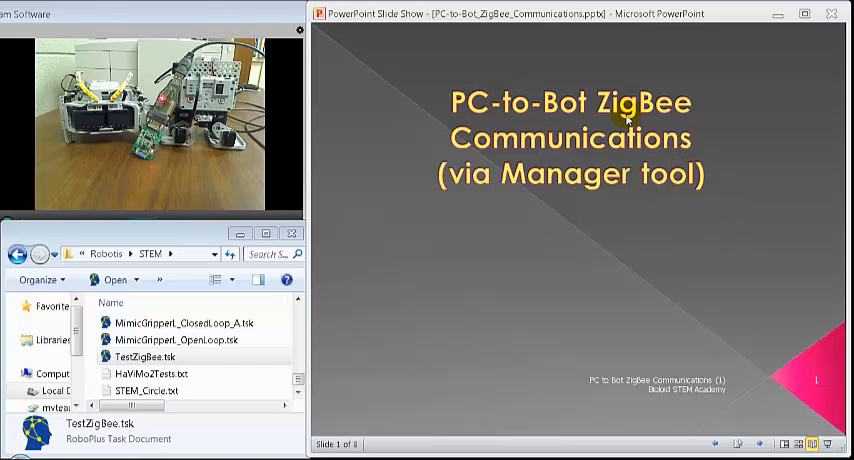
pyautogui.moveTo(606, 199)
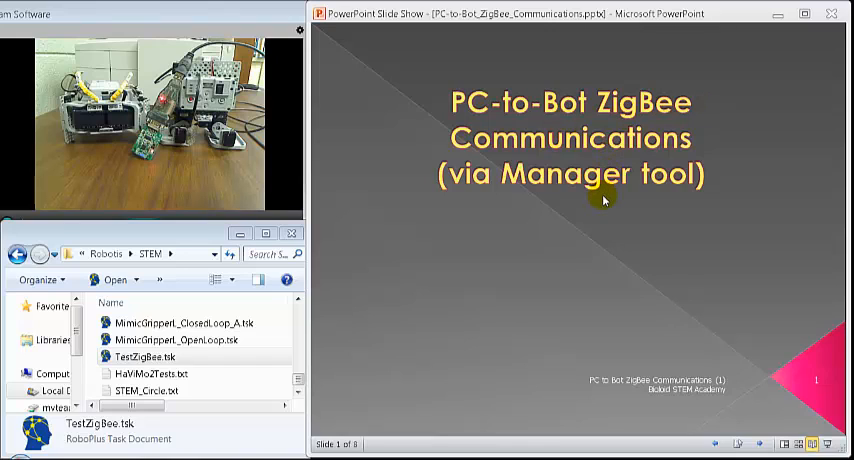
pyautogui.moveTo(566, 216)
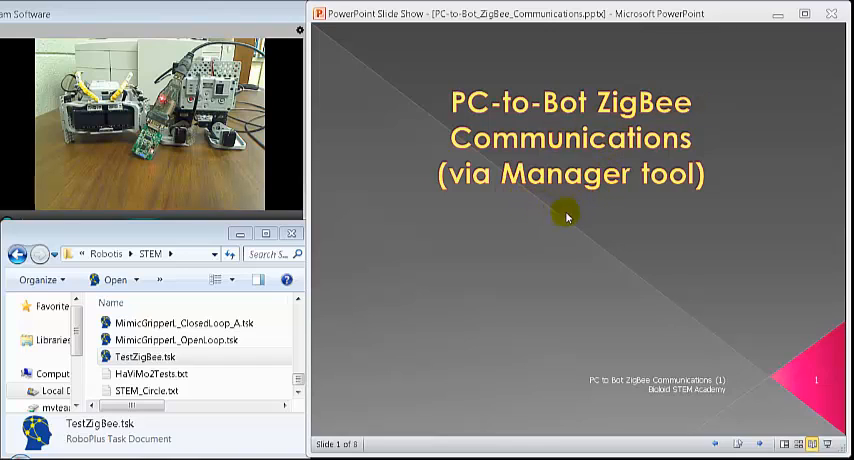
pyautogui.moveTo(550, 245)
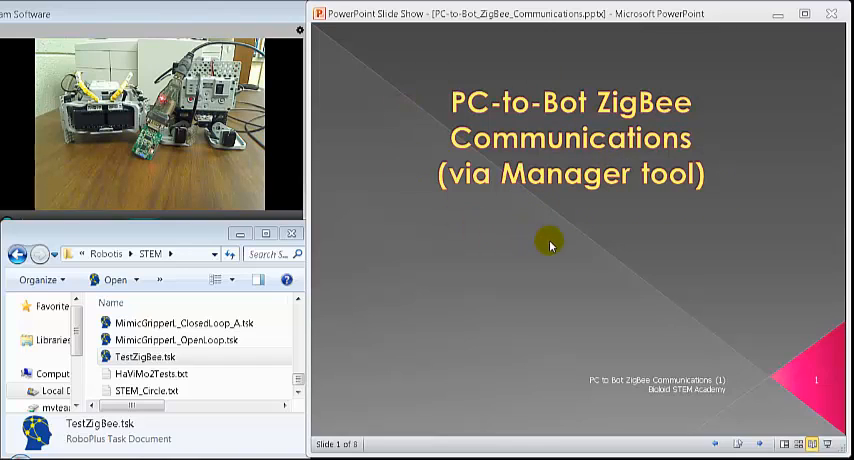
pyautogui.moveTo(637, 243)
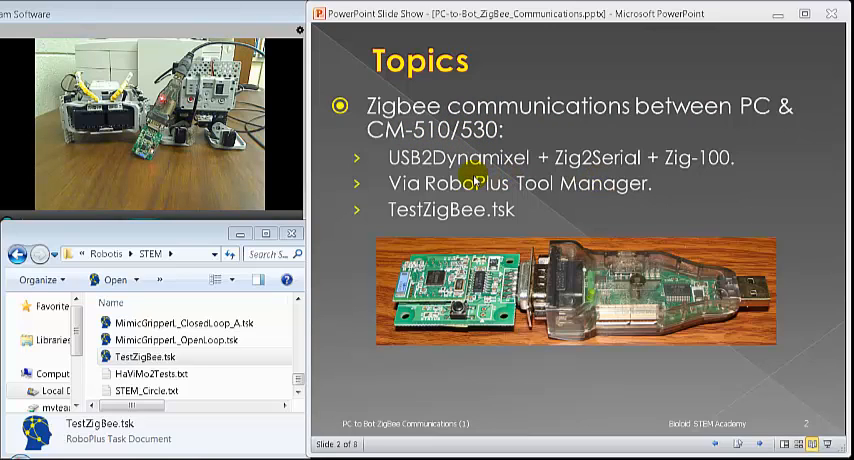
pyautogui.moveTo(498, 175)
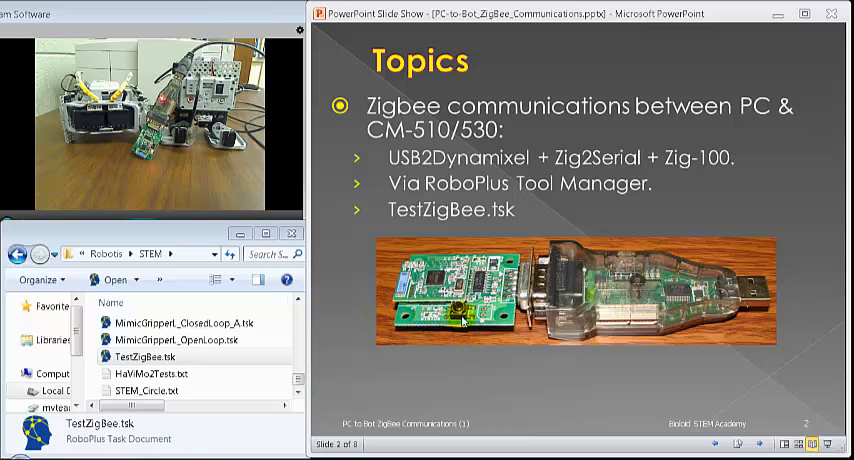
pyautogui.moveTo(697, 168)
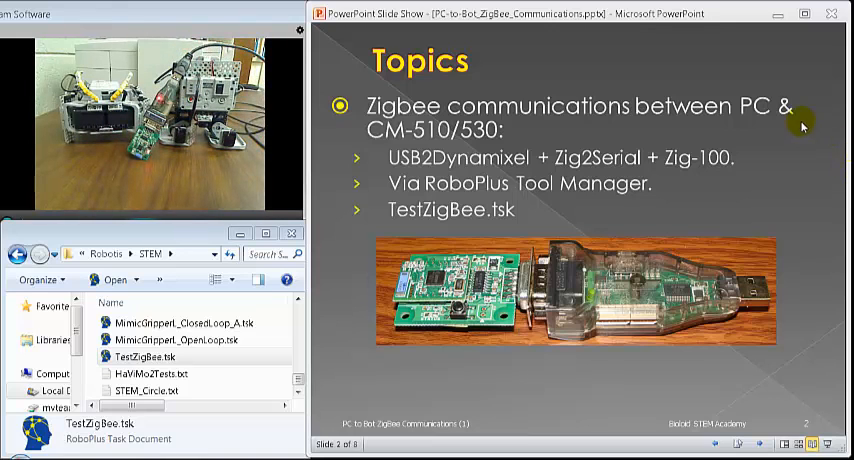
pyautogui.moveTo(617, 194)
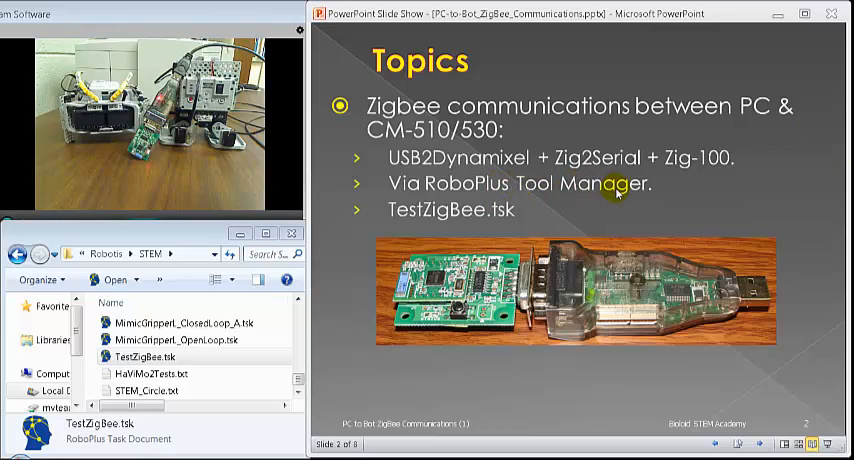
pyautogui.moveTo(435, 224)
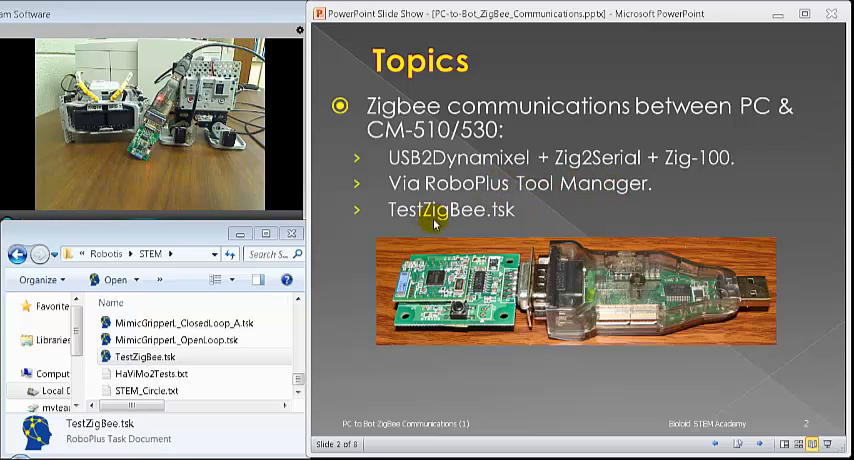
pyautogui.moveTo(204, 166)
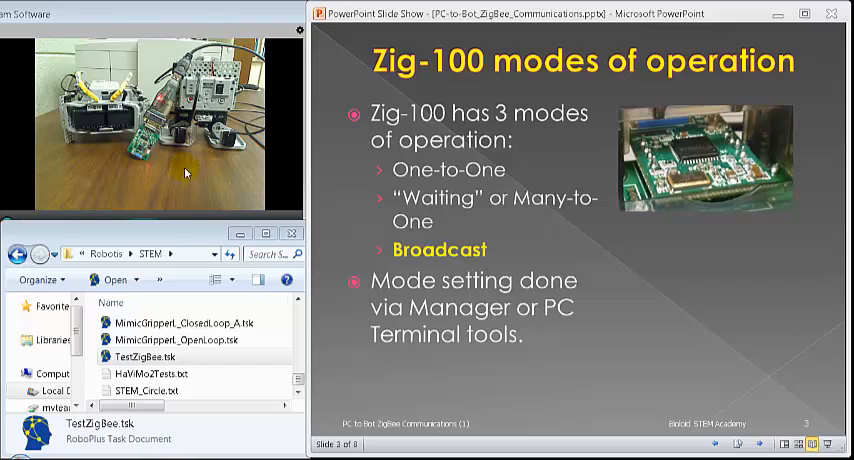
pyautogui.moveTo(475, 188)
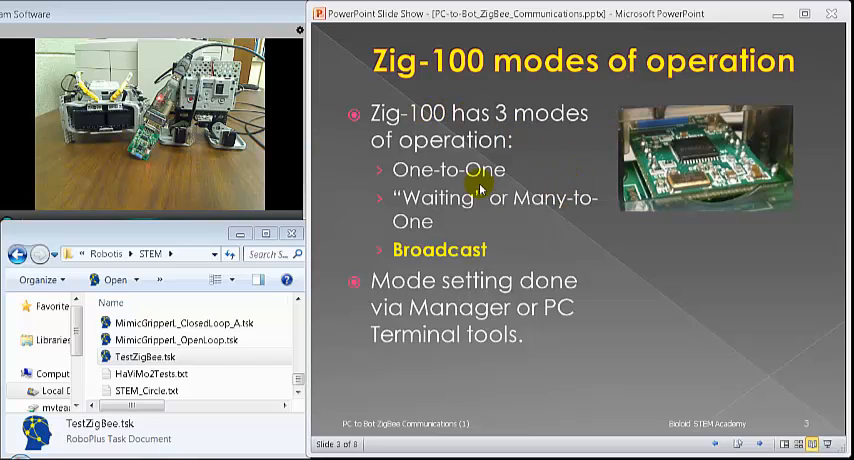
pyautogui.moveTo(535, 203)
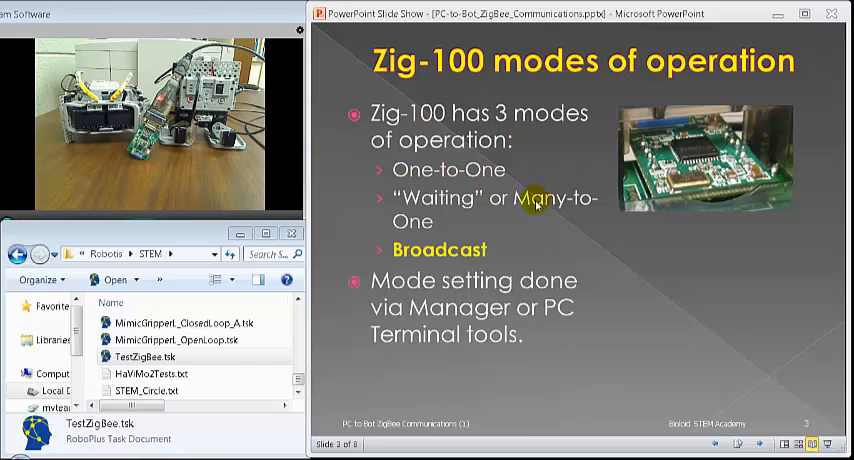
pyautogui.moveTo(512, 220)
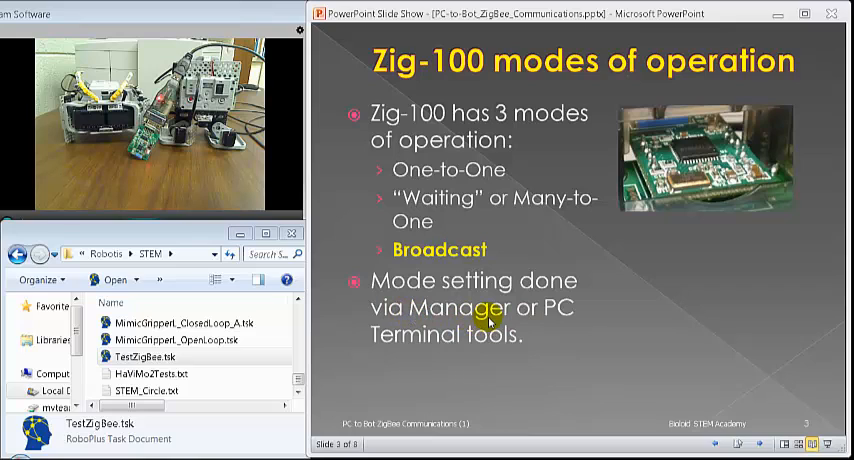
pyautogui.moveTo(569, 323)
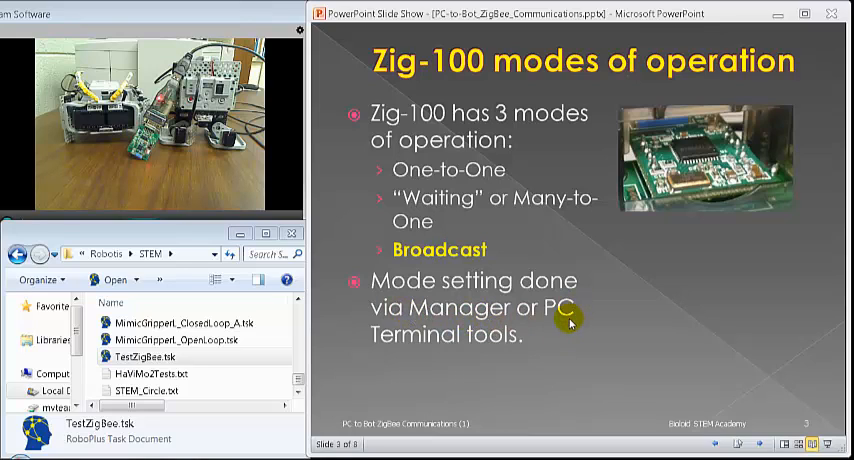
pyautogui.moveTo(446, 307)
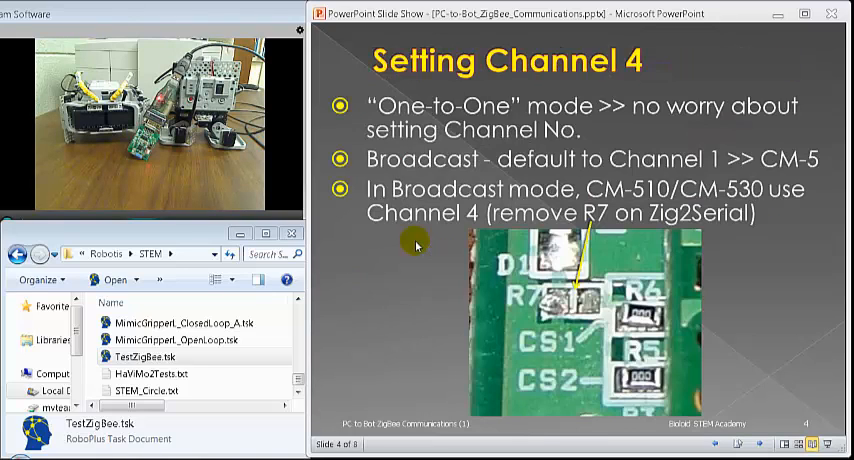
pyautogui.moveTo(509, 119)
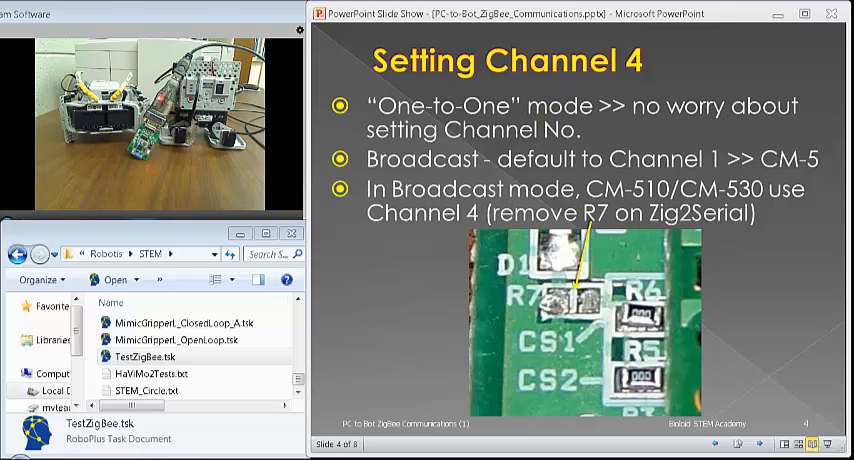
pyautogui.moveTo(435, 117)
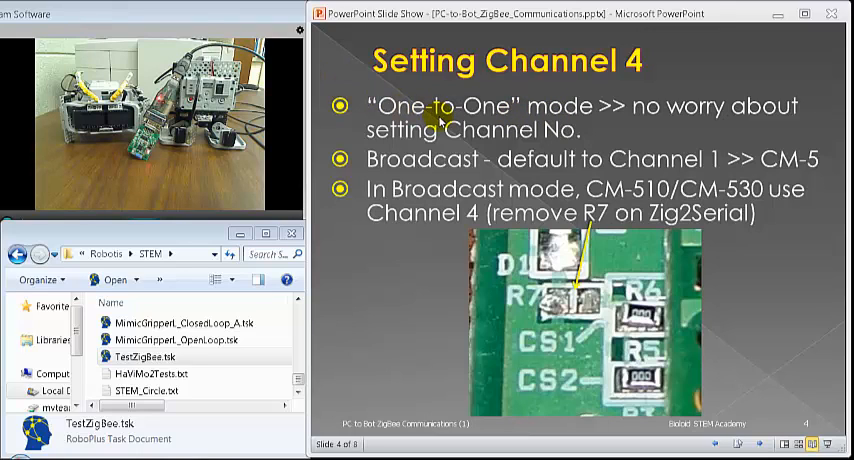
pyautogui.moveTo(577, 138)
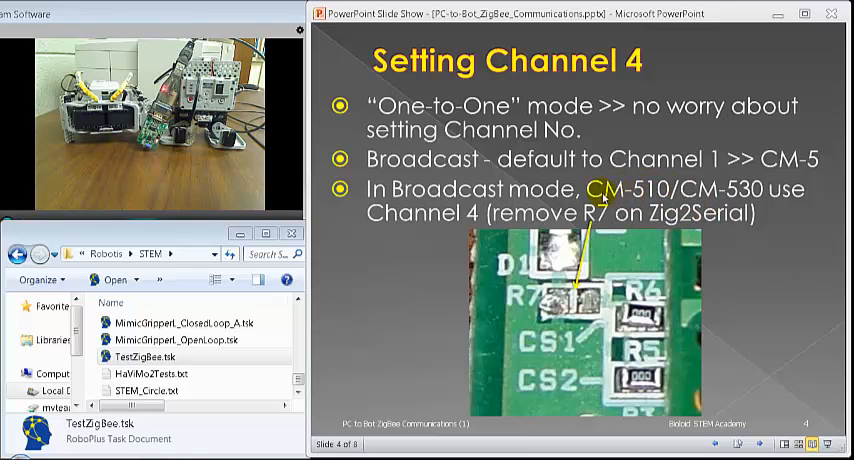
pyautogui.moveTo(712, 204)
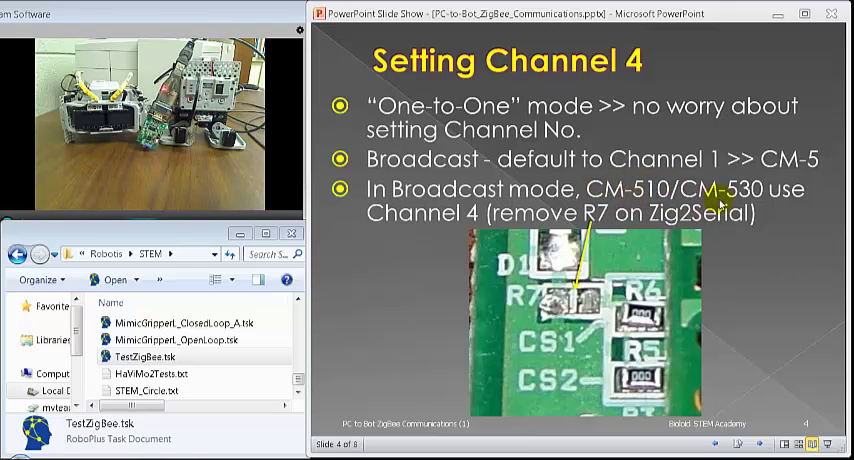
pyautogui.moveTo(418, 237)
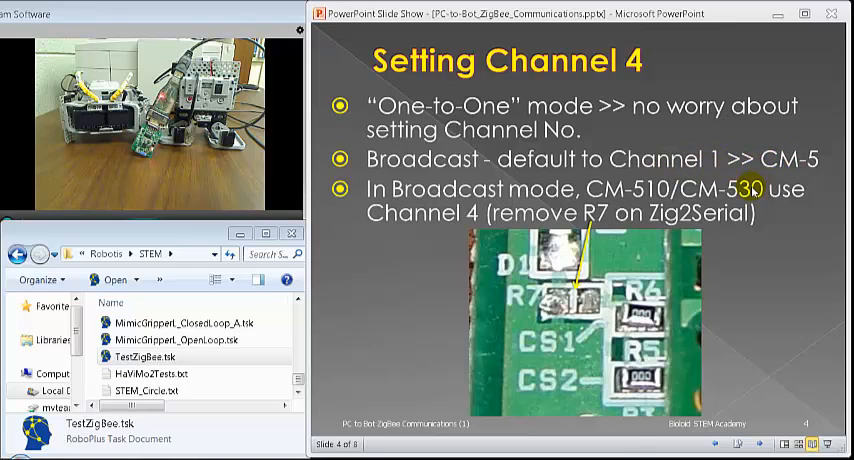
# - Advance the slideshow to slide 5 on setting Zig-100 modes through RoboPlus Manager
pyautogui.press('Right')
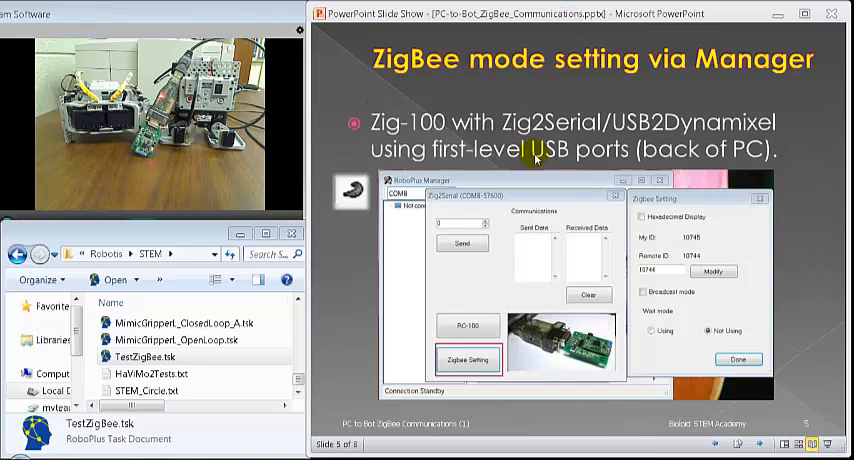
pyautogui.moveTo(614, 213)
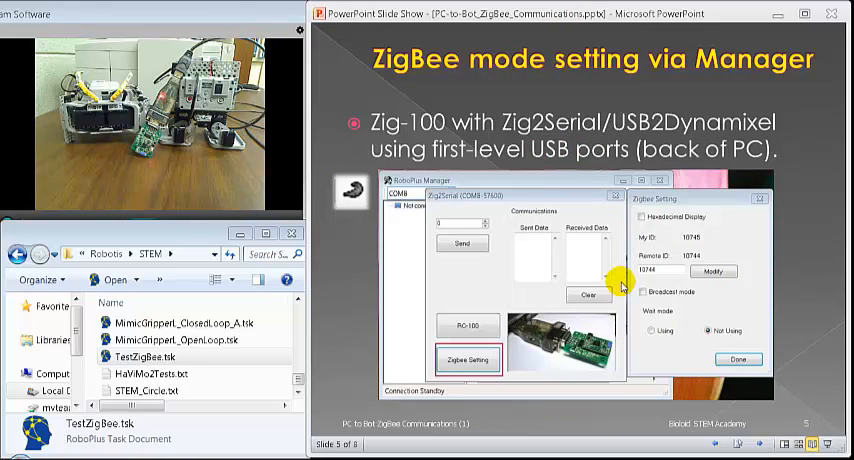
pyautogui.moveTo(607, 276)
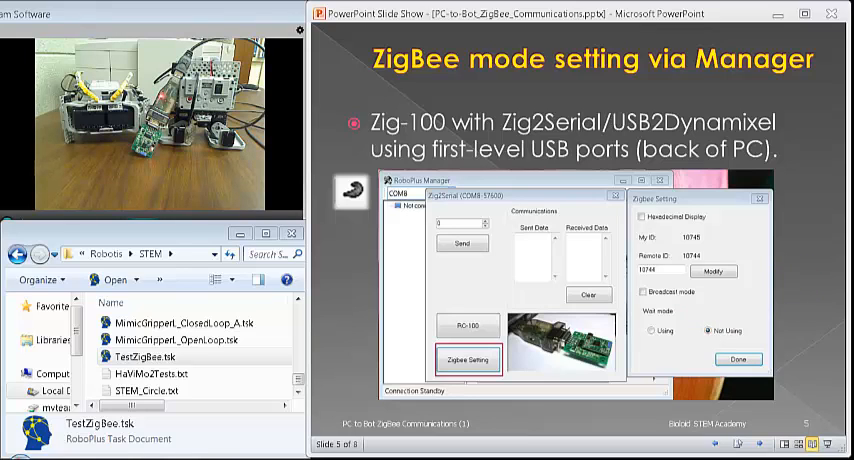
pyautogui.moveTo(494, 127)
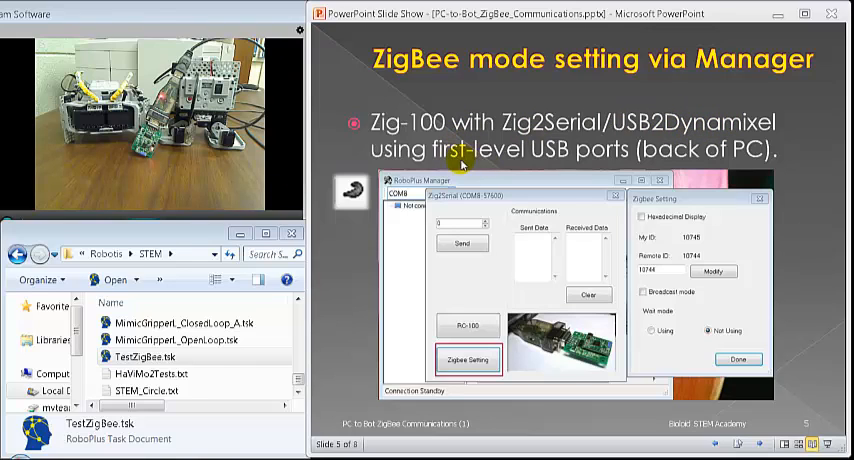
pyautogui.moveTo(575, 171)
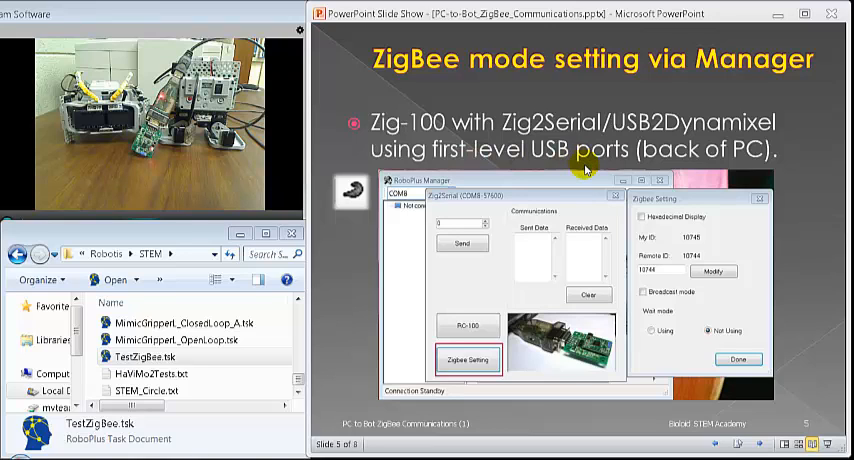
# - Move through slide 6, 'Once connected – many operations', on to slide 7, TestZigBee.tsk (1)
pyautogui.press('right')
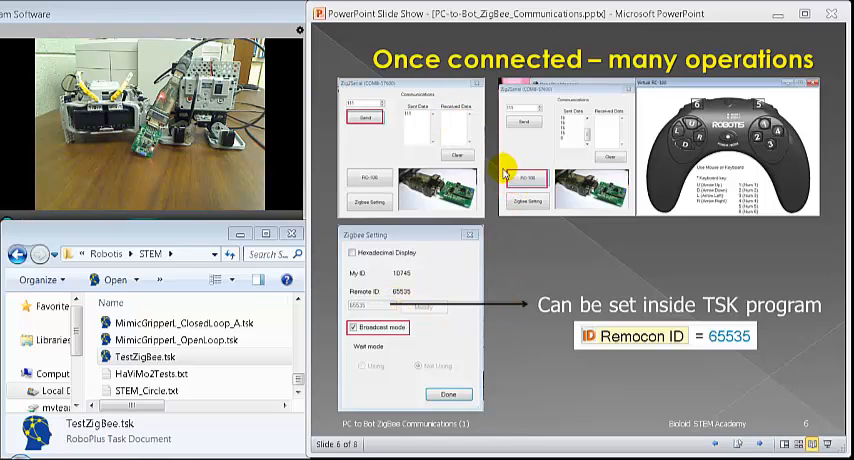
pyautogui.moveTo(716, 109)
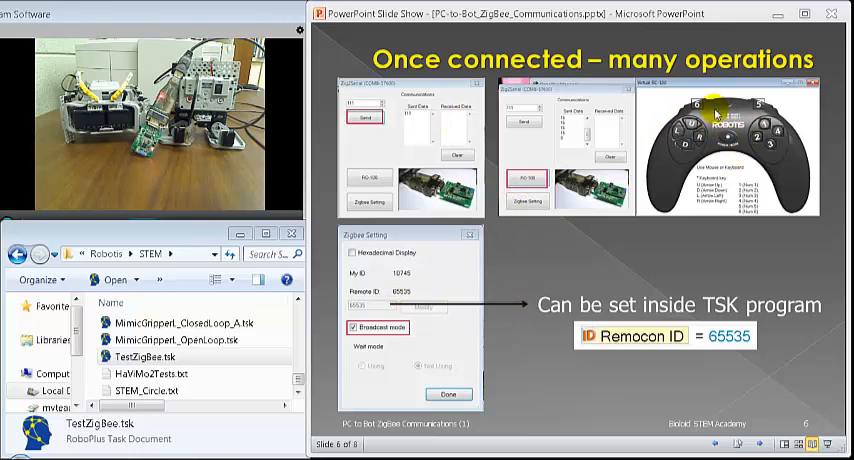
pyautogui.moveTo(780, 160)
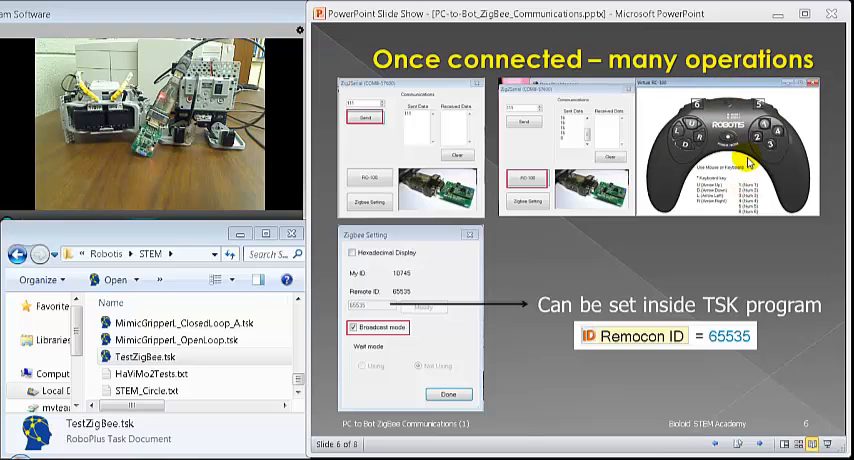
pyautogui.moveTo(723, 132)
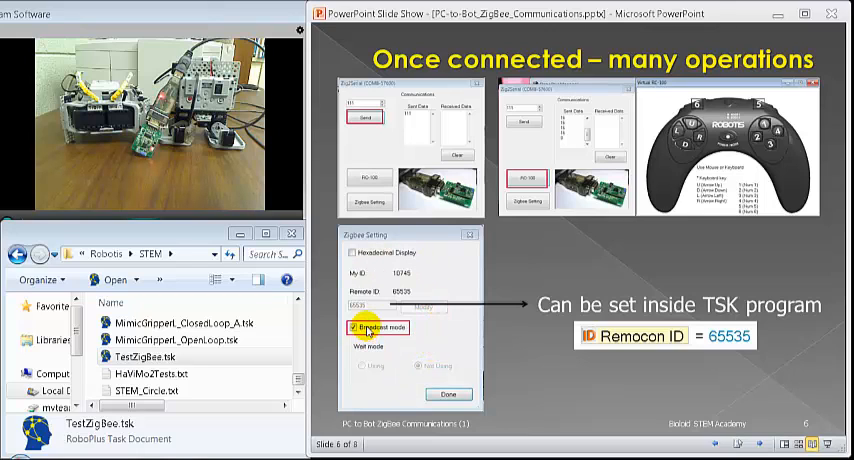
pyautogui.click(357, 328)
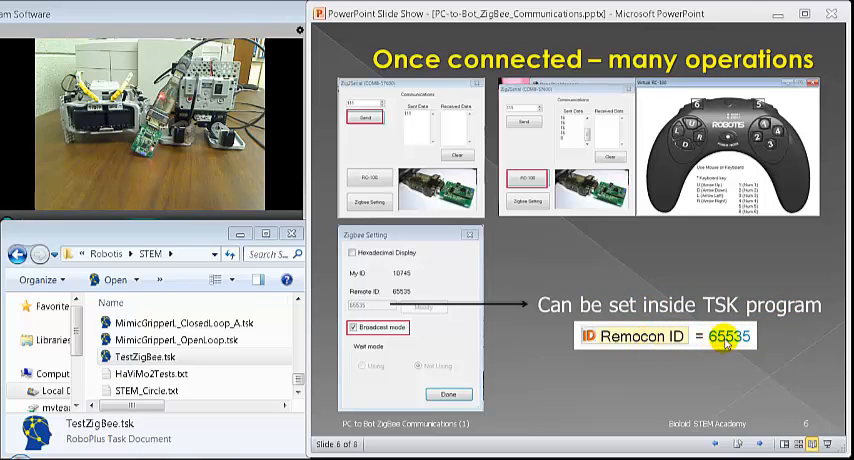
pyautogui.moveTo(830, 337)
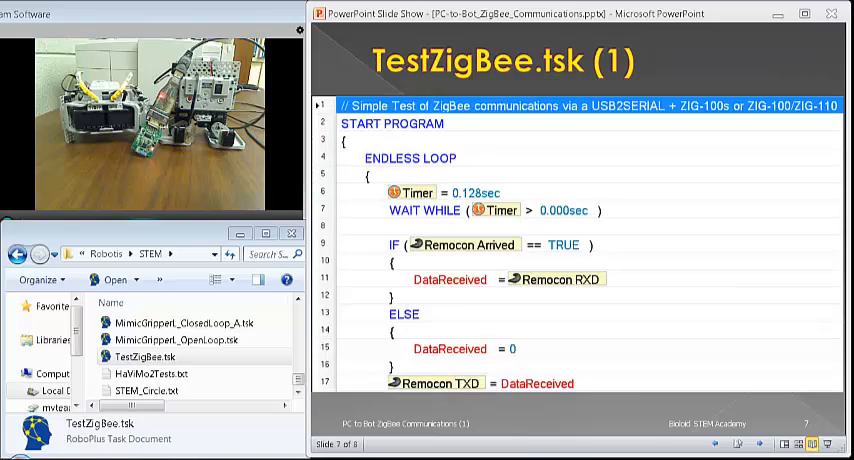
pyautogui.moveTo(569, 96)
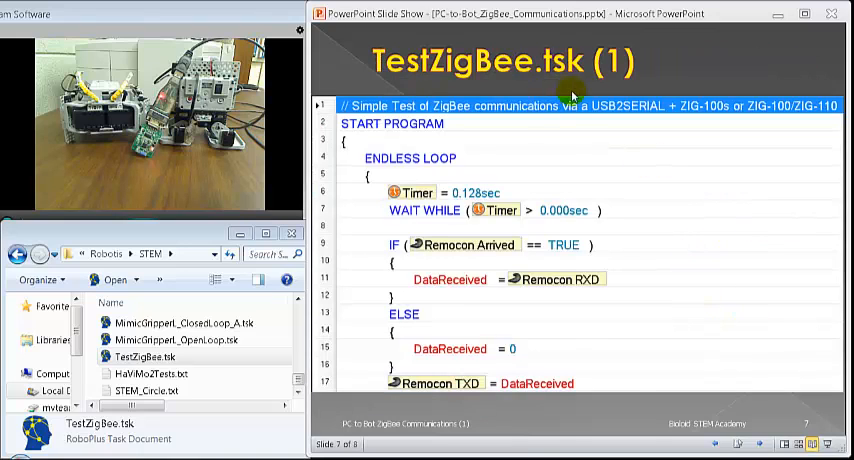
pyautogui.moveTo(618, 157)
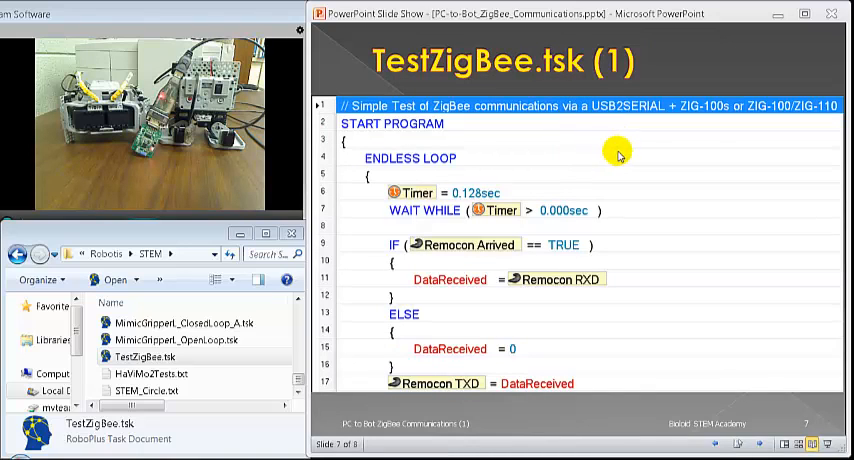
pyautogui.moveTo(617, 205)
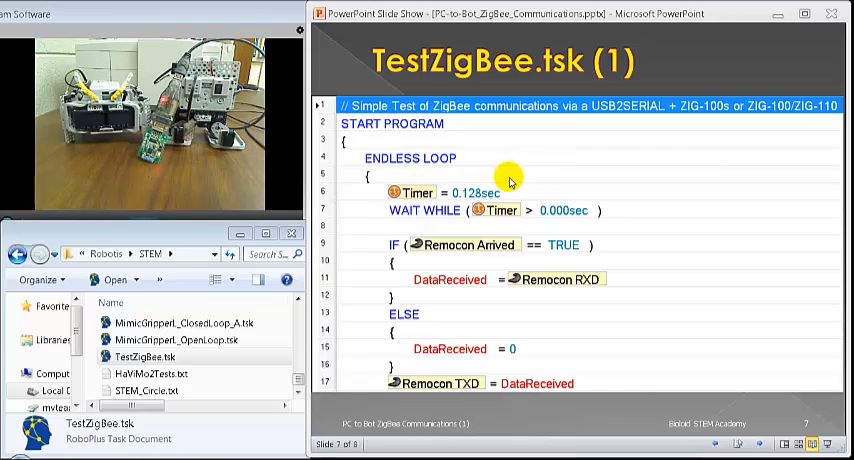
pyautogui.moveTo(415, 185)
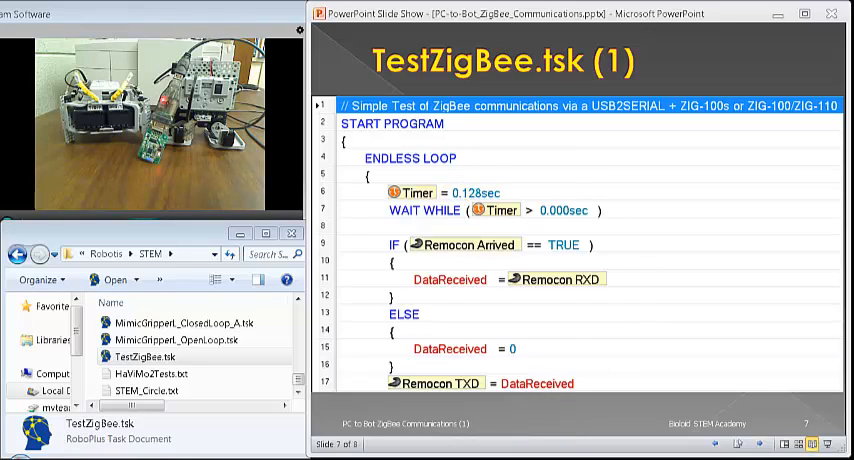
pyautogui.moveTo(449, 188)
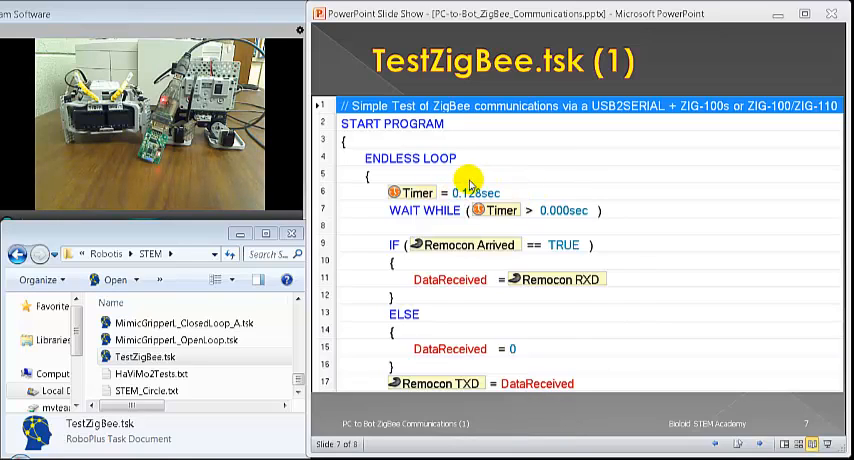
pyautogui.moveTo(431, 221)
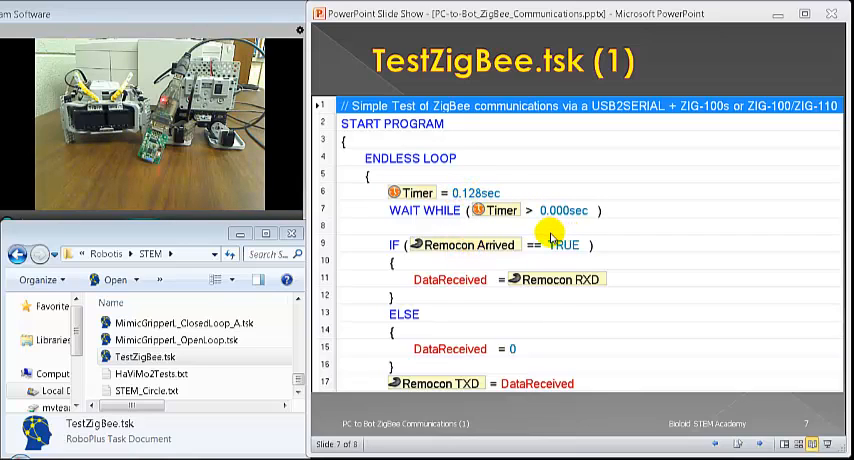
pyautogui.moveTo(509, 308)
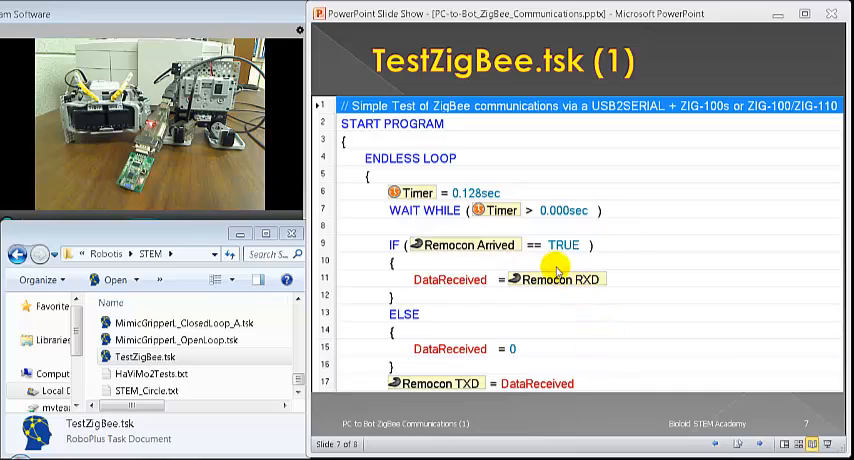
pyautogui.moveTo(449, 280)
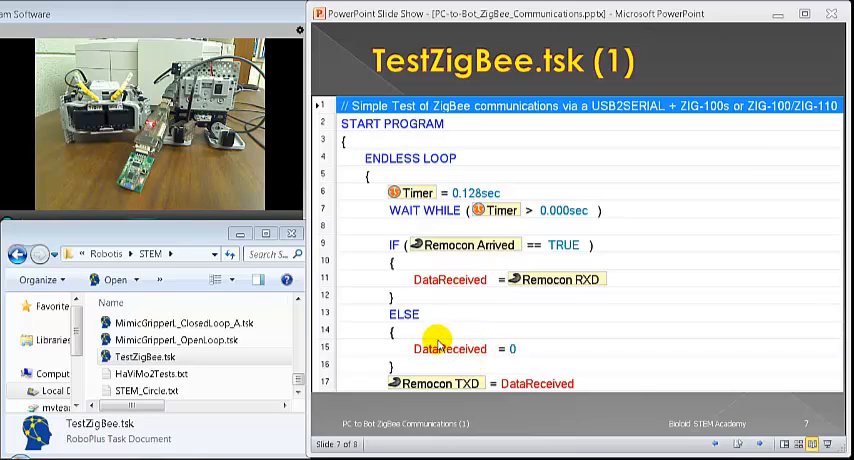
pyautogui.moveTo(337, 222)
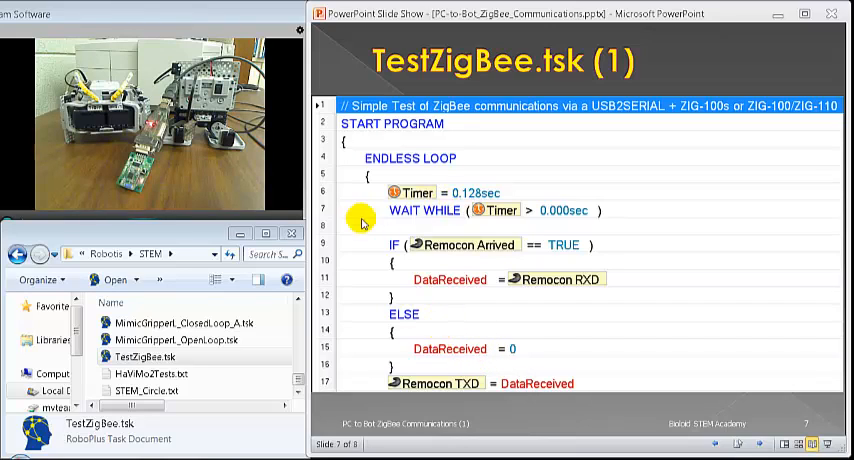
pyautogui.moveTo(502, 383)
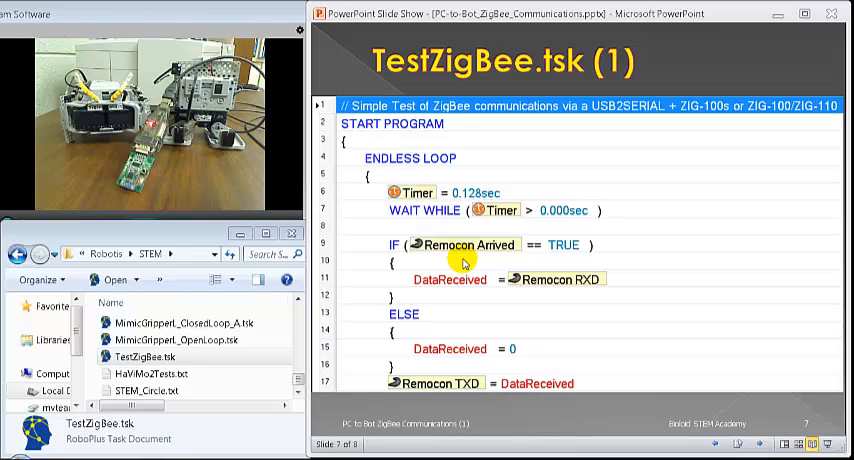
pyautogui.moveTo(525, 253)
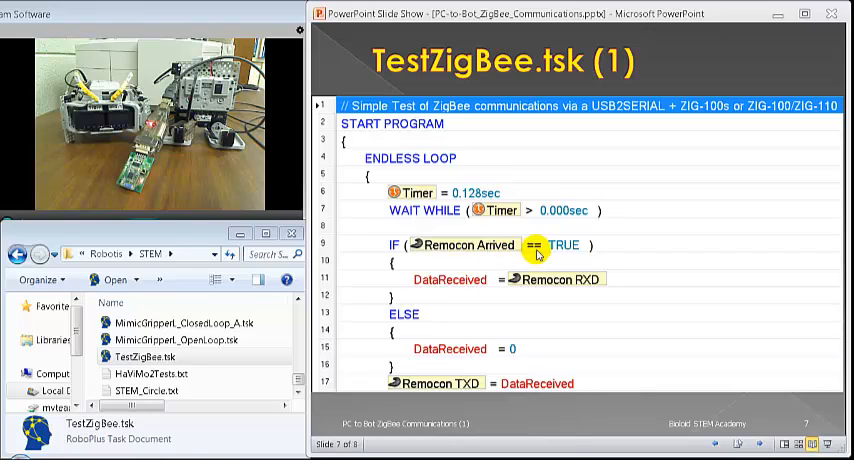
pyautogui.moveTo(468, 365)
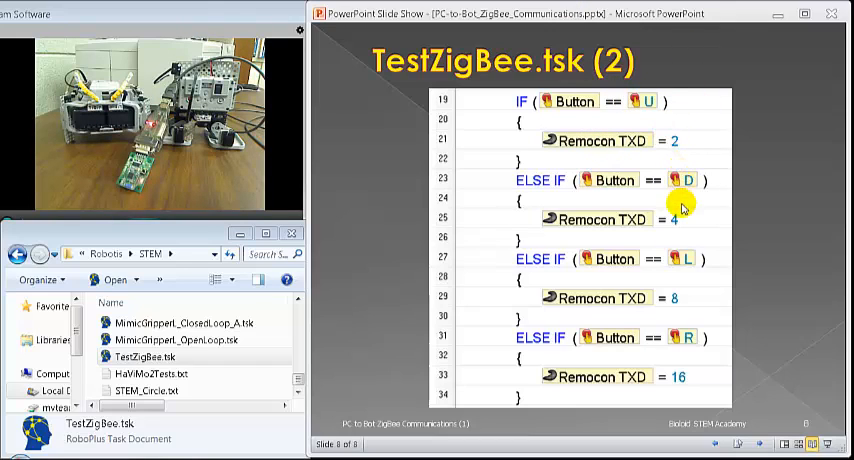
pyautogui.moveTo(688, 264)
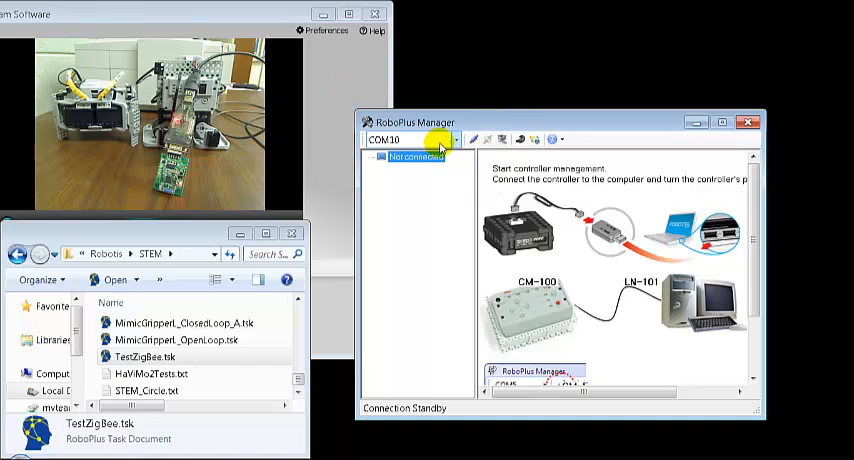
# - Pick COM10 from the RoboPlus Manager toolbar port dropdown
pyautogui.click(458, 139)
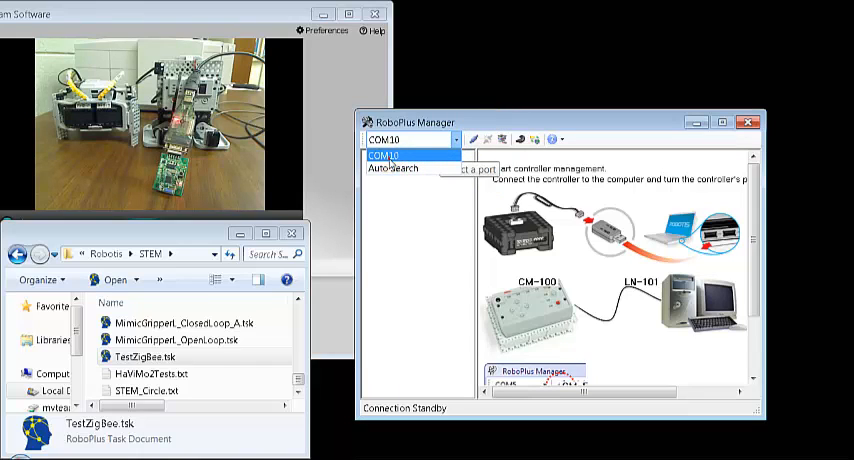
pyautogui.click(404, 155)
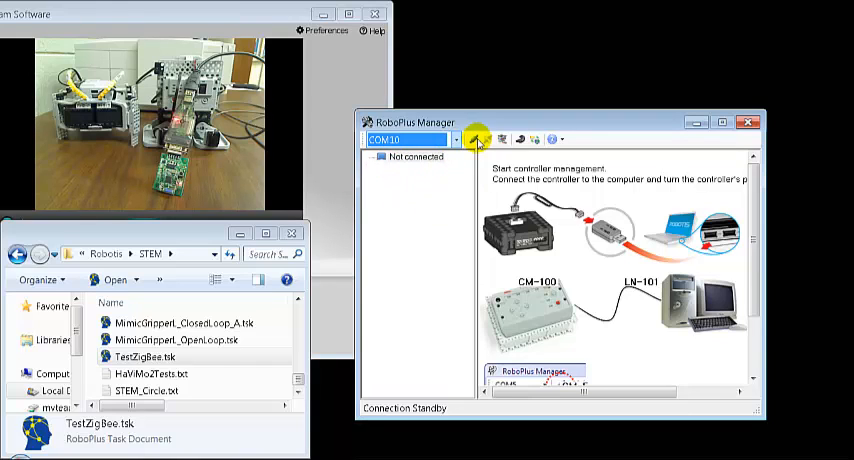
pyautogui.moveTo(478, 138)
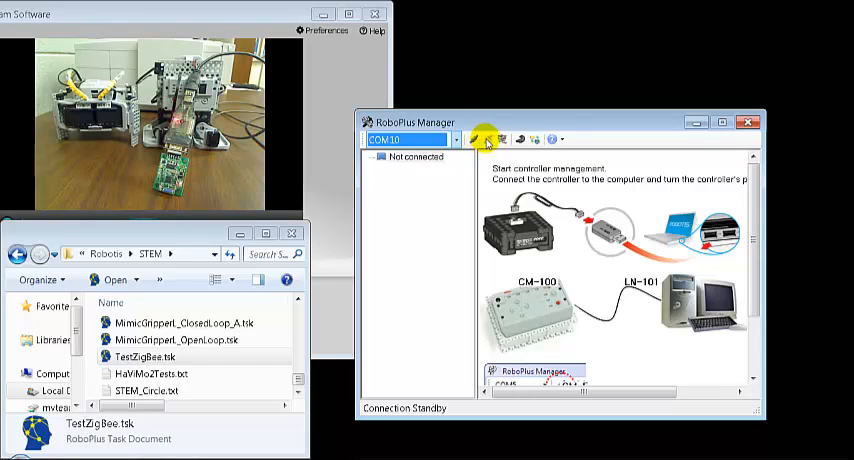
pyautogui.moveTo(522, 136)
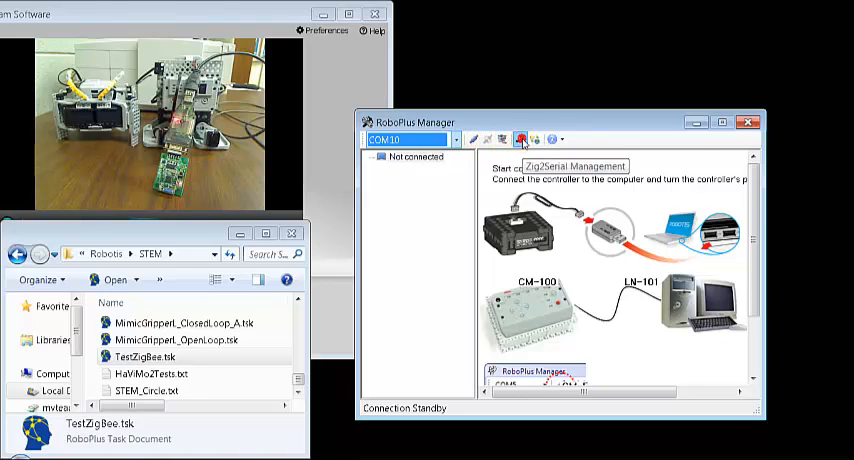
# - Launch Zig2Serial Management on COM10 at 57600 baud
pyautogui.click(522, 138)
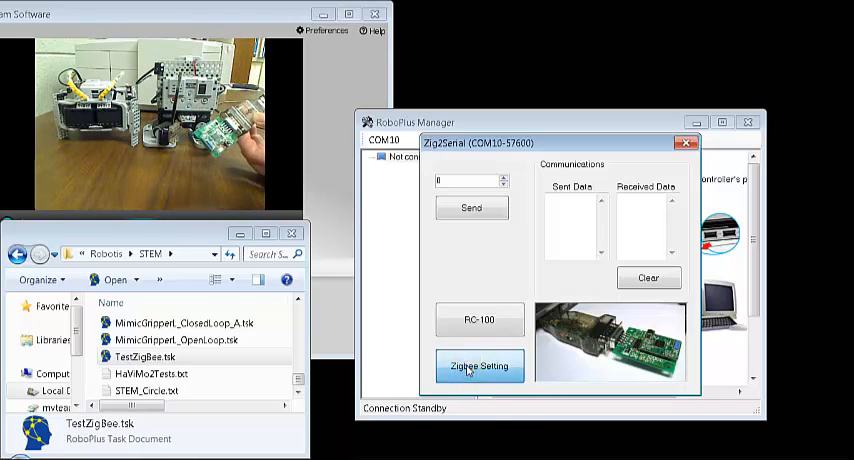
# - Open the ZigBee settings and dismiss the reset-within-3-seconds notice
pyautogui.click(479, 366)
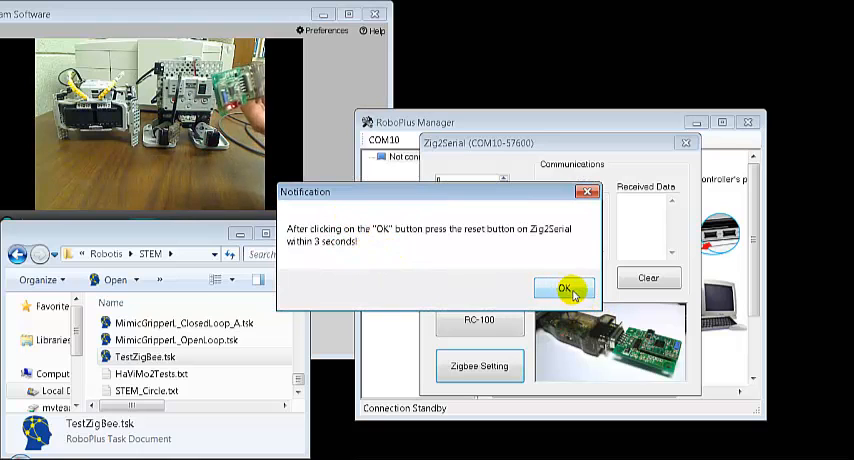
pyautogui.moveTo(476, 230)
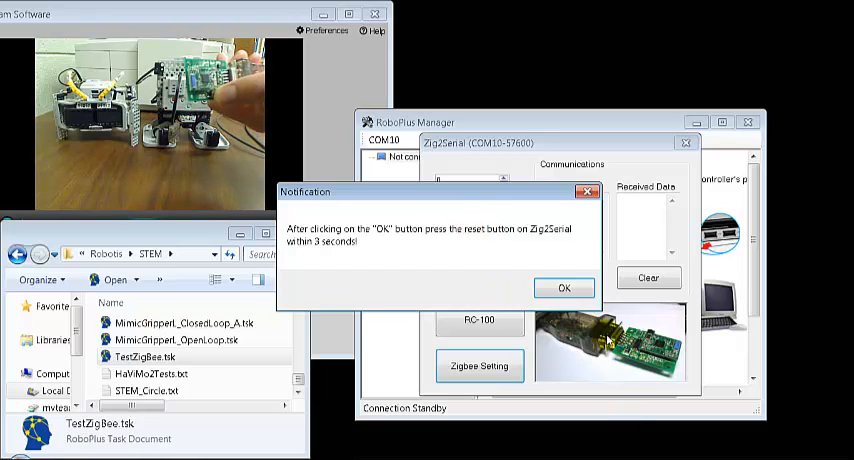
pyautogui.click(563, 287)
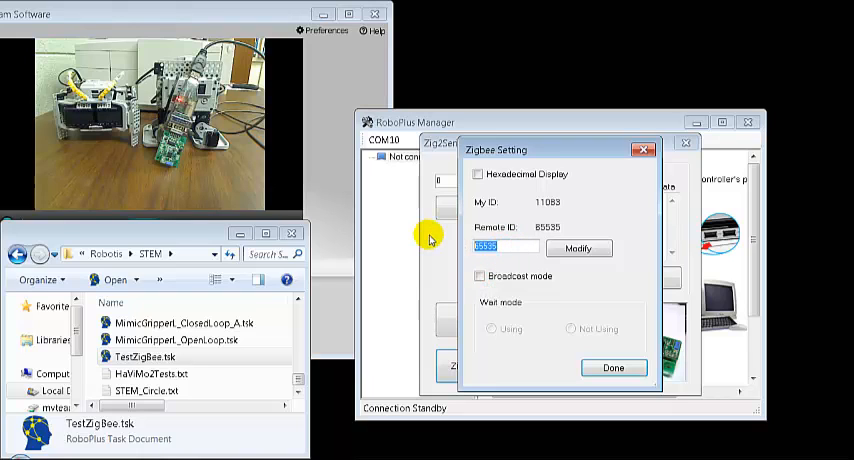
# - Modify the Remote ID, enable Broadcast mode, and close Zigbee Setting with Done
pyautogui.write('11084')
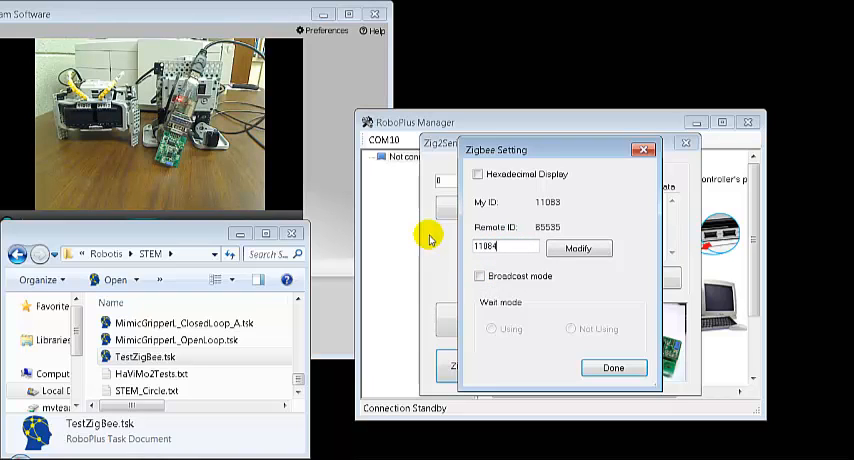
pyautogui.moveTo(552, 203)
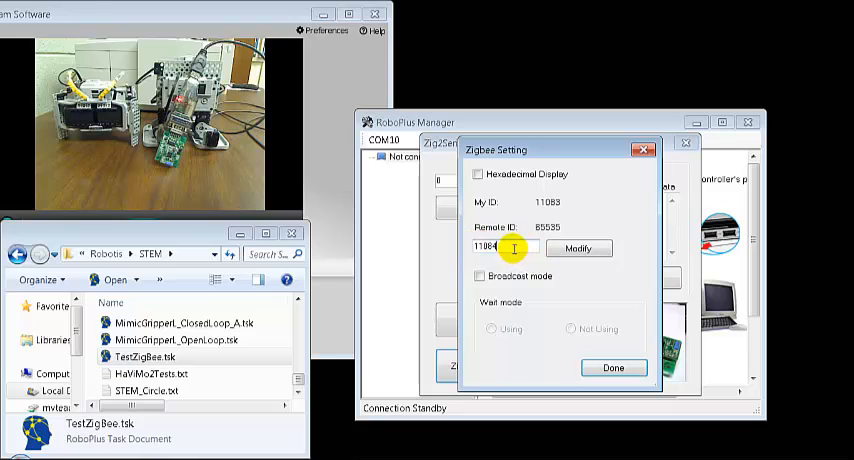
pyautogui.click(579, 248)
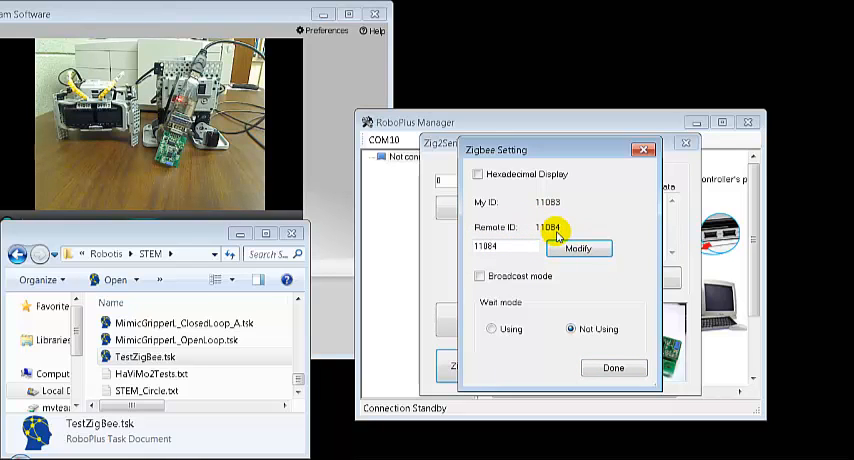
pyautogui.click(479, 276)
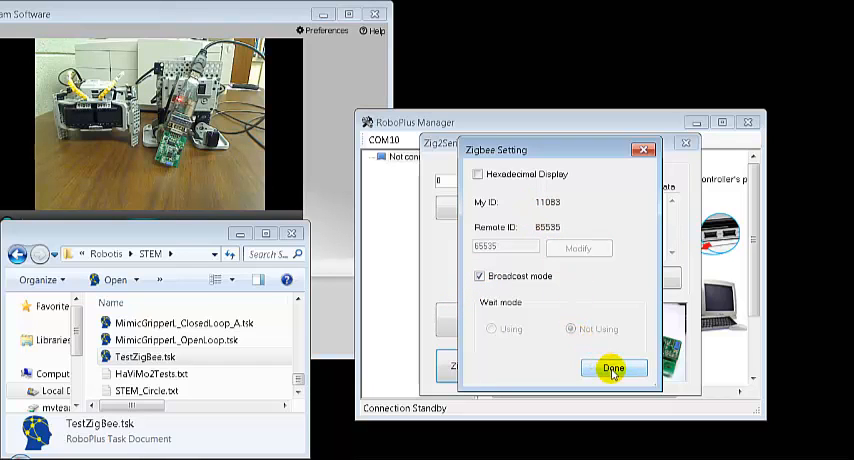
pyautogui.click(613, 367)
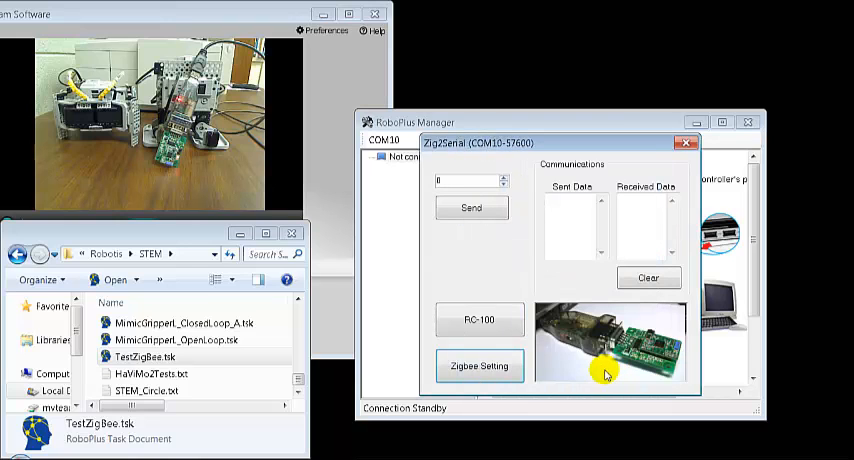
pyautogui.moveTo(386, 188)
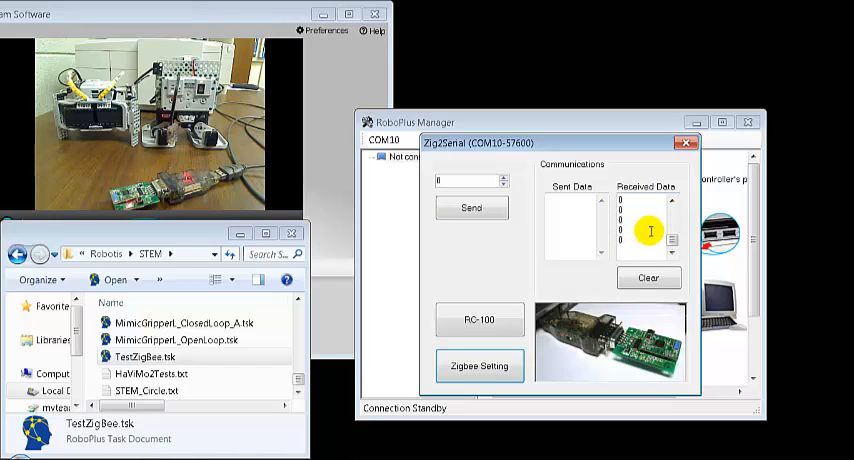
pyautogui.moveTo(650, 217)
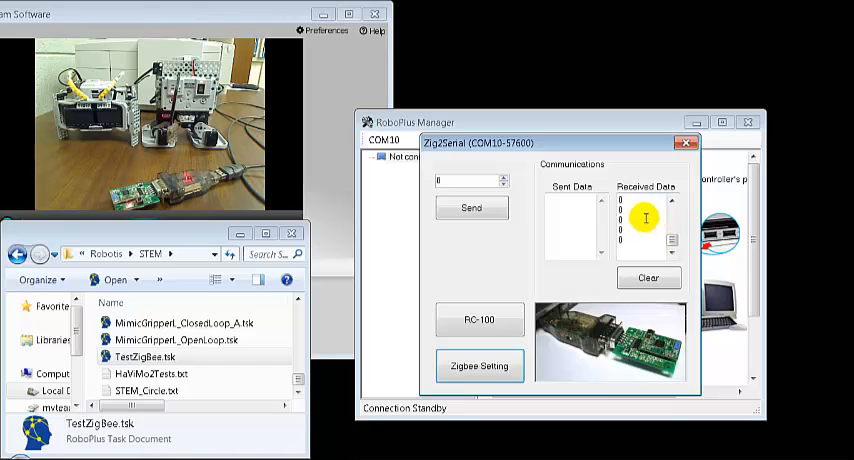
# - Enter 255 in the Zig2Serial value box and broadcast it twice
pyautogui.click(471, 207)
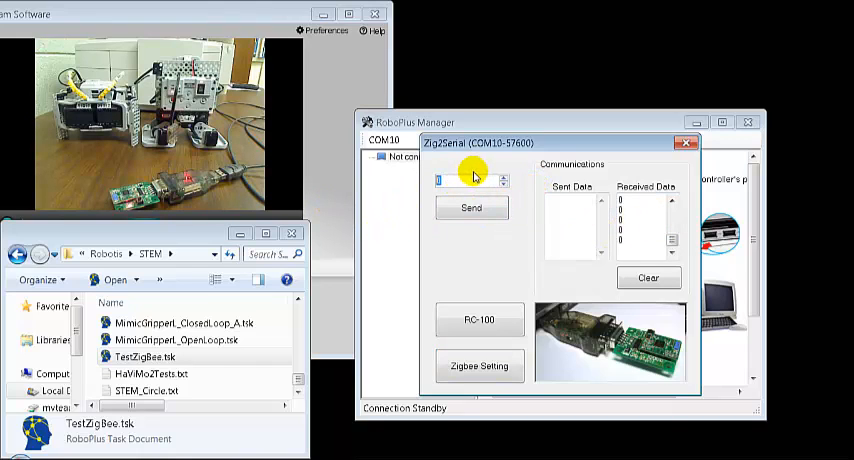
pyautogui.write('22')
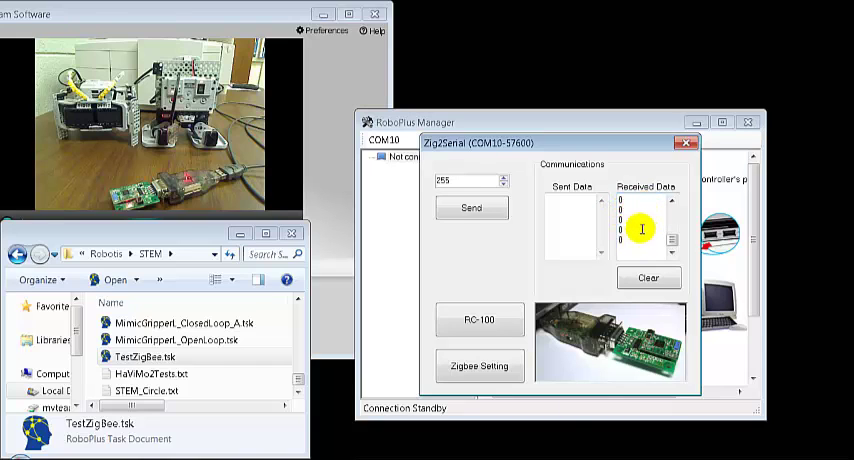
pyautogui.click(471, 208)
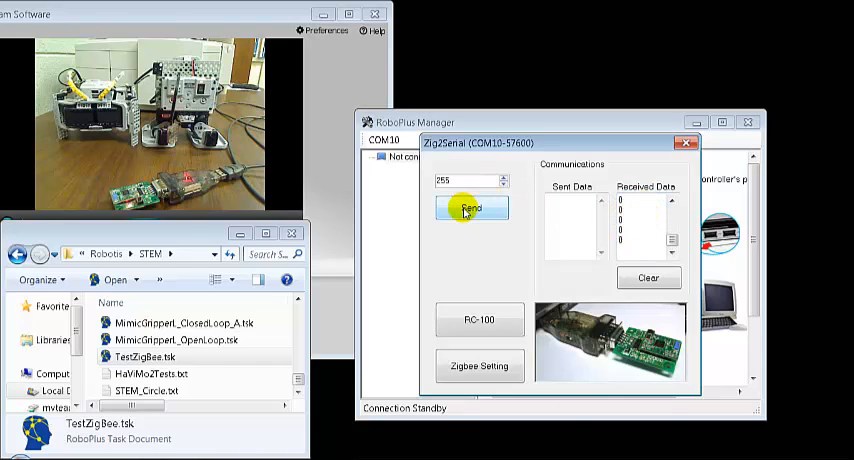
pyautogui.click(471, 208)
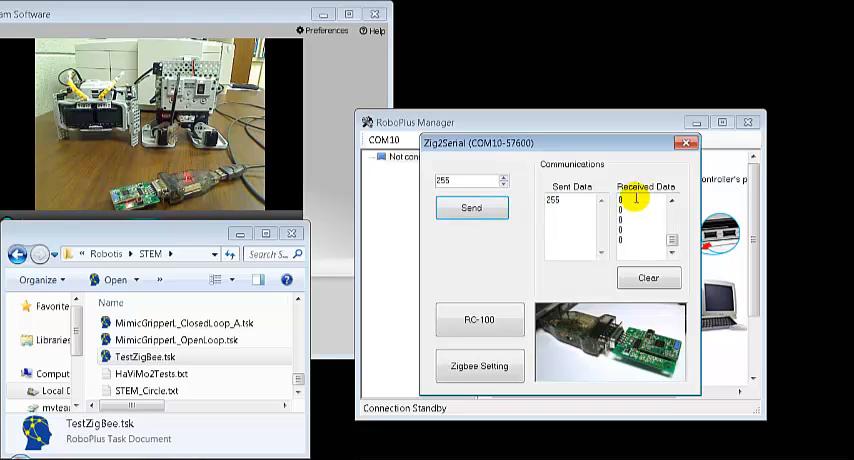
pyautogui.click(470, 208)
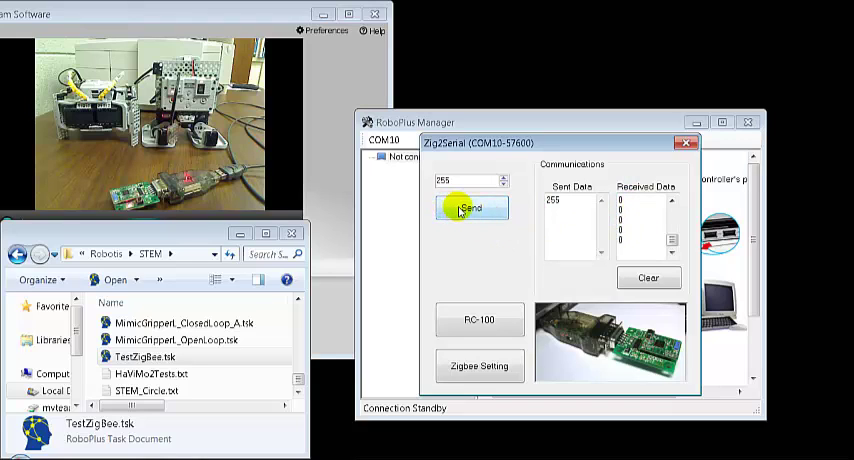
pyautogui.click(467, 207)
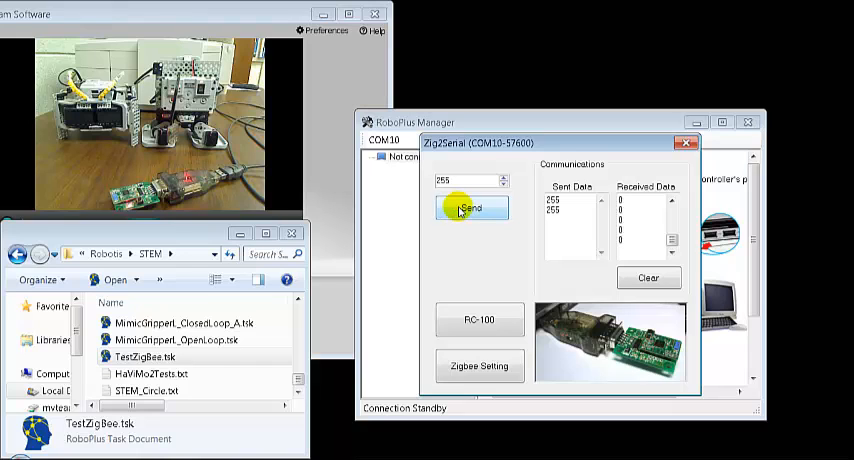
pyautogui.click(471, 207)
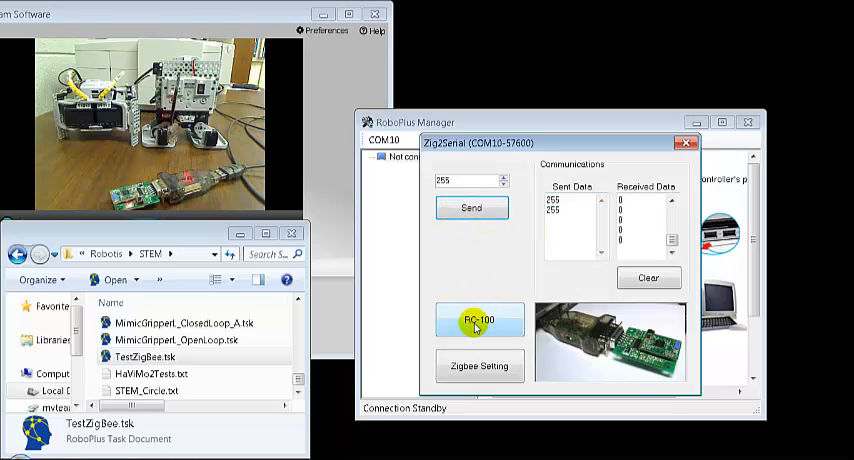
# - Use the Virtual RC-100 to send button codes 256, 16, 128 and 512, then close it
pyautogui.click(480, 318)
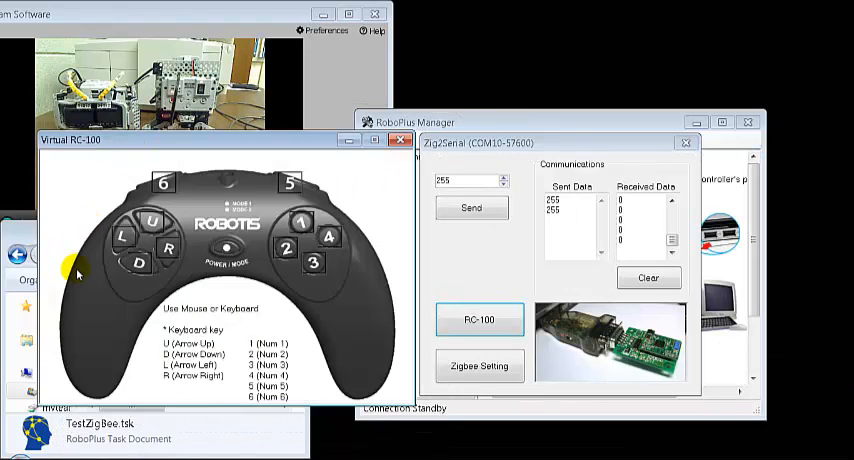
pyautogui.click(148, 221)
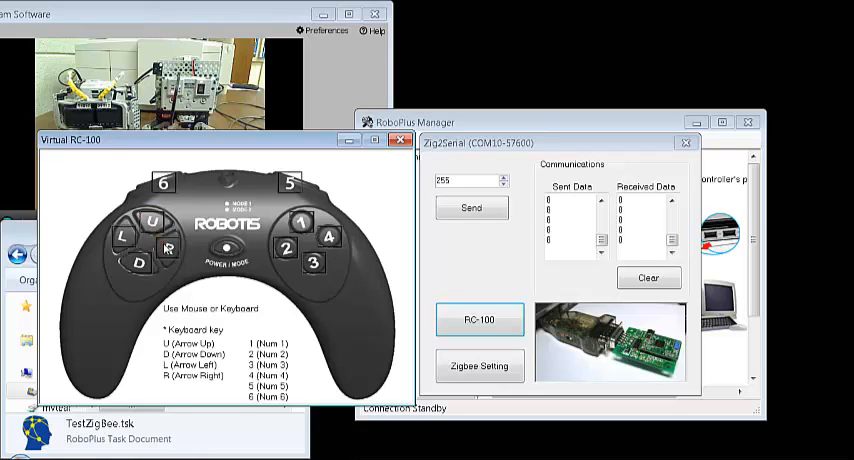
pyautogui.click(289, 190)
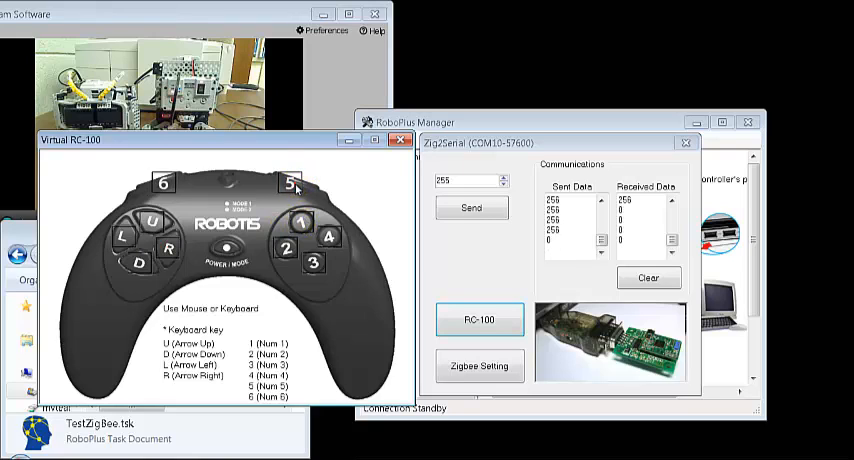
pyautogui.click(300, 222)
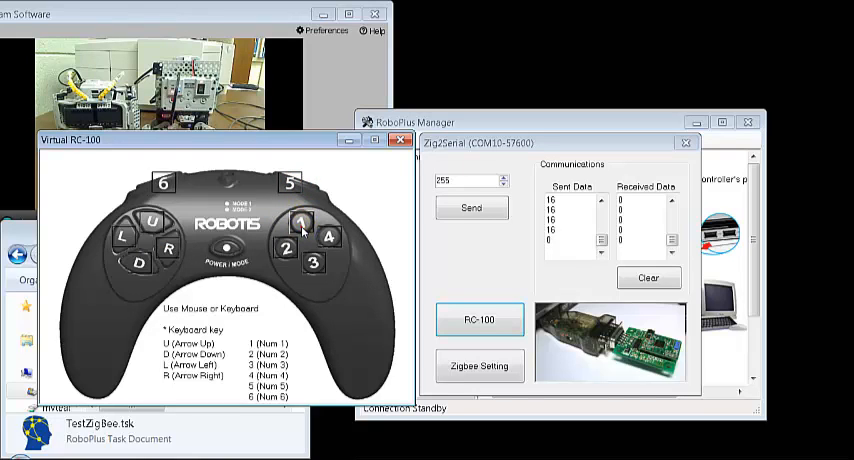
pyautogui.click(328, 240)
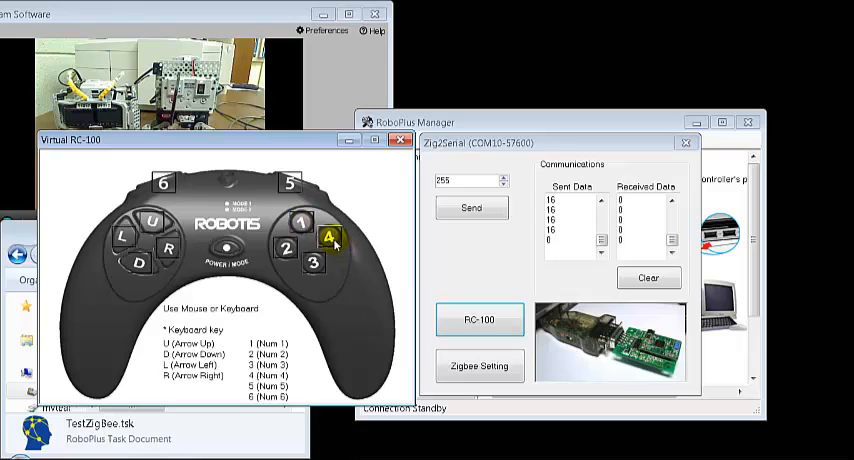
pyautogui.click(331, 237)
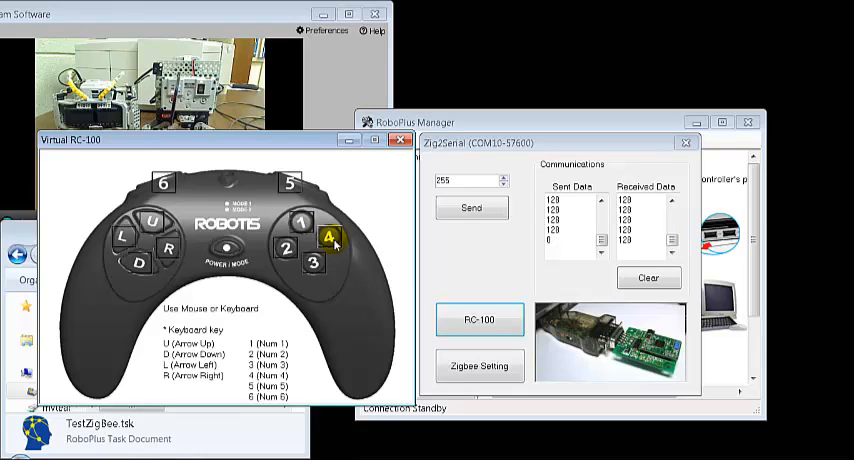
pyautogui.click(162, 184)
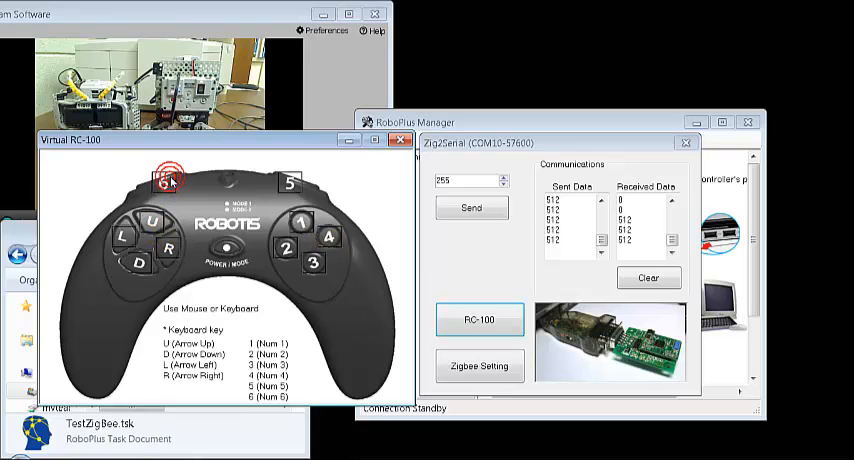
pyautogui.click(162, 183)
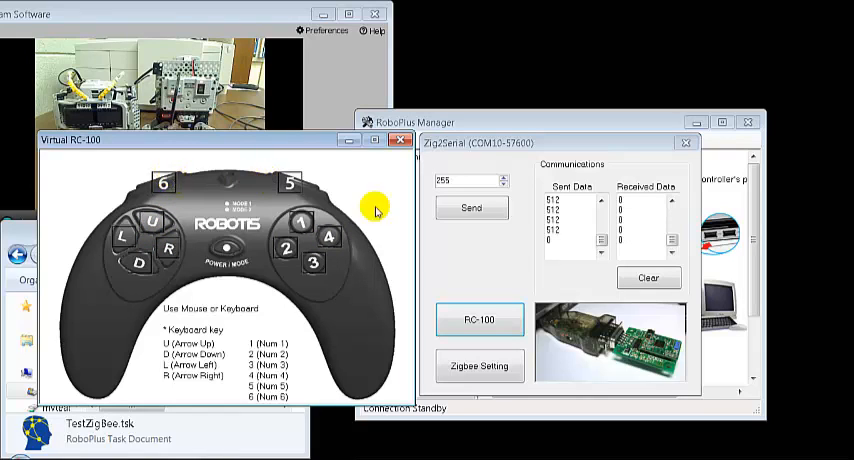
pyautogui.moveTo(251, 159)
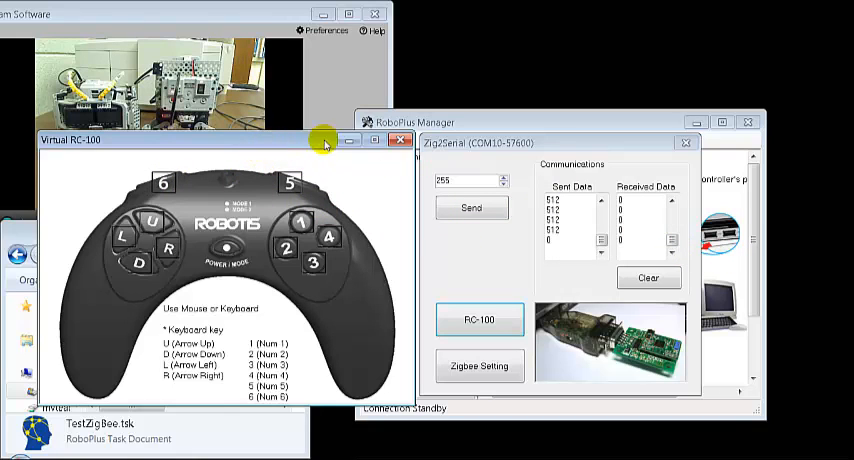
pyautogui.click(399, 142)
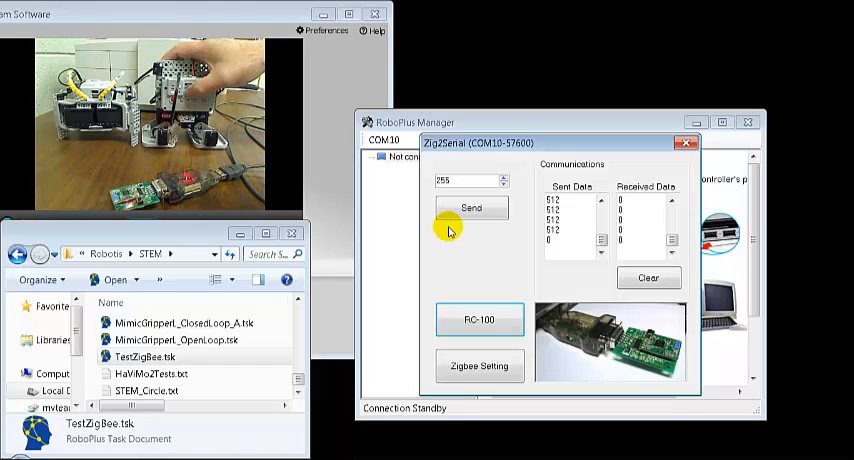
pyautogui.click(472, 207)
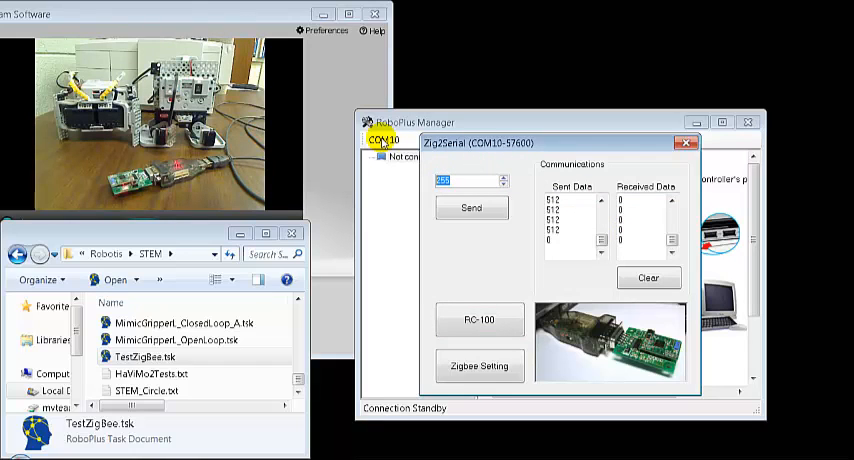
# - Broadcast 999 twice, watching it echo in Received Data, then enter 512 as the next value
pyautogui.write('999')
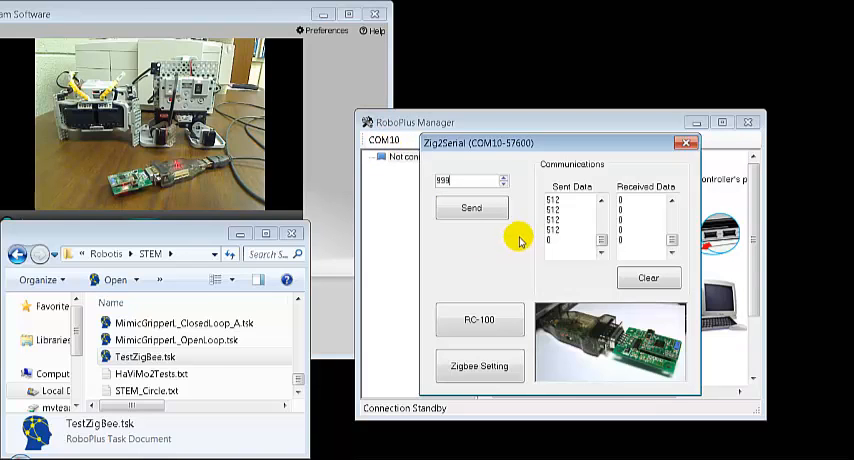
pyautogui.click(470, 207)
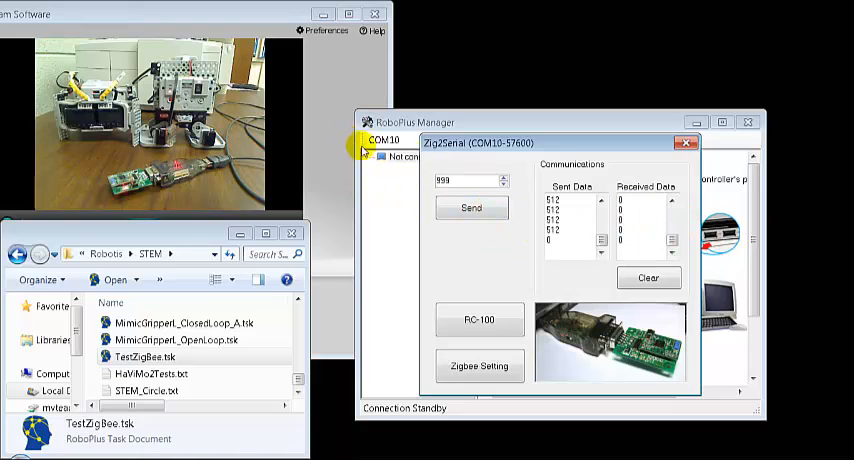
pyautogui.click(470, 208)
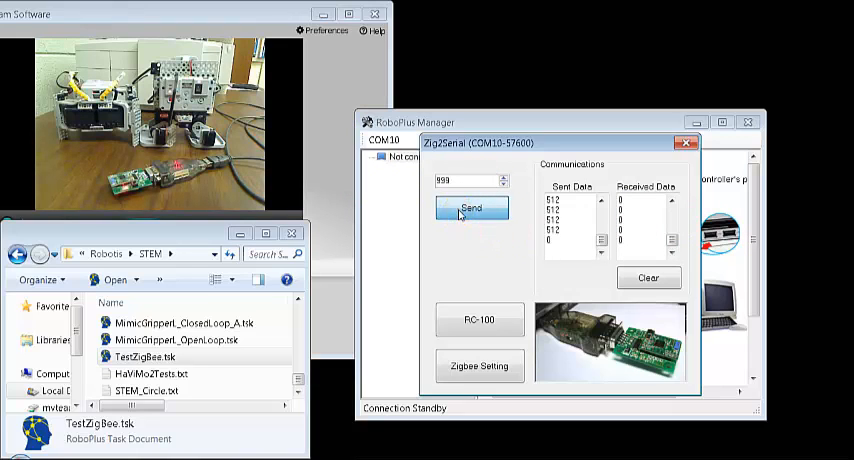
pyautogui.click(477, 207)
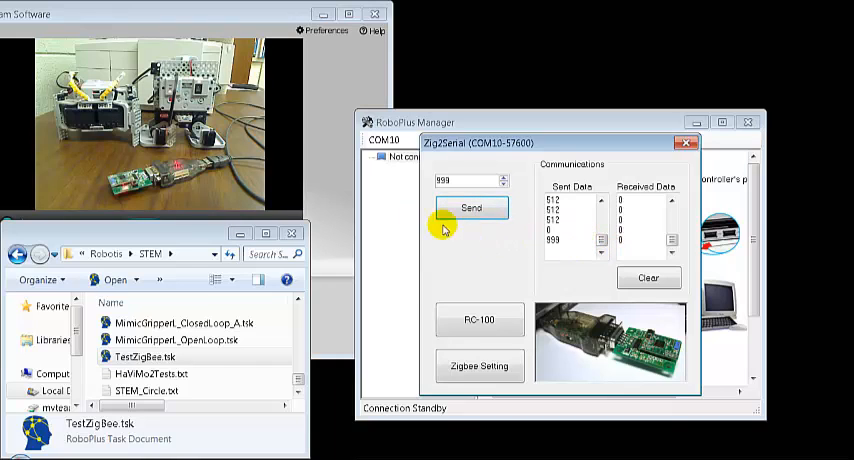
pyautogui.moveTo(688, 272)
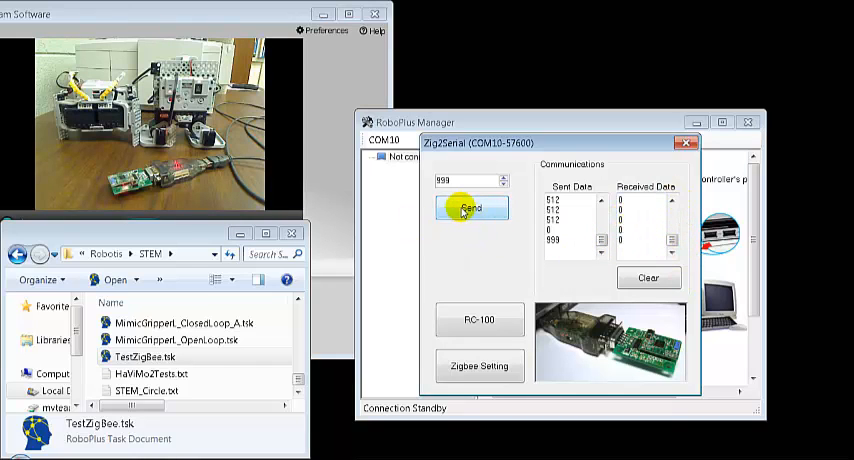
pyautogui.click(470, 208)
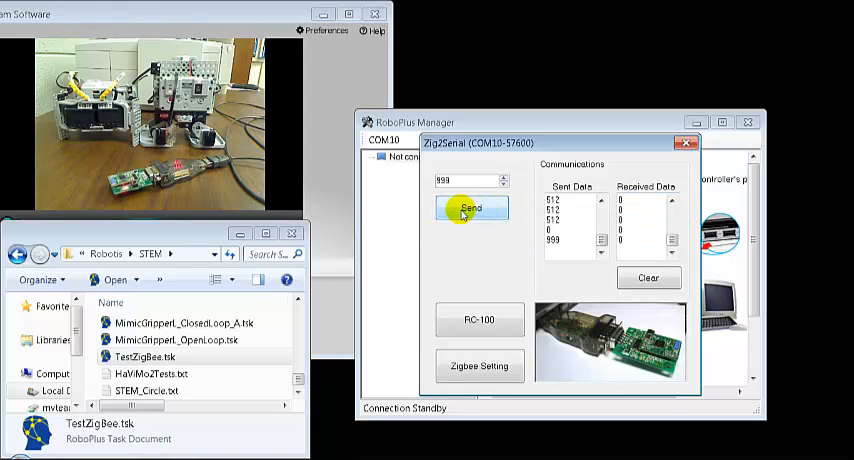
pyautogui.click(471, 208)
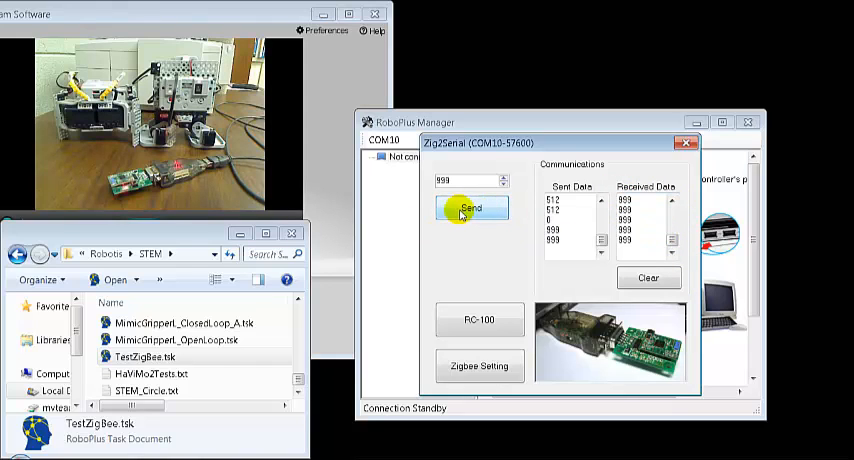
pyautogui.click(471, 207)
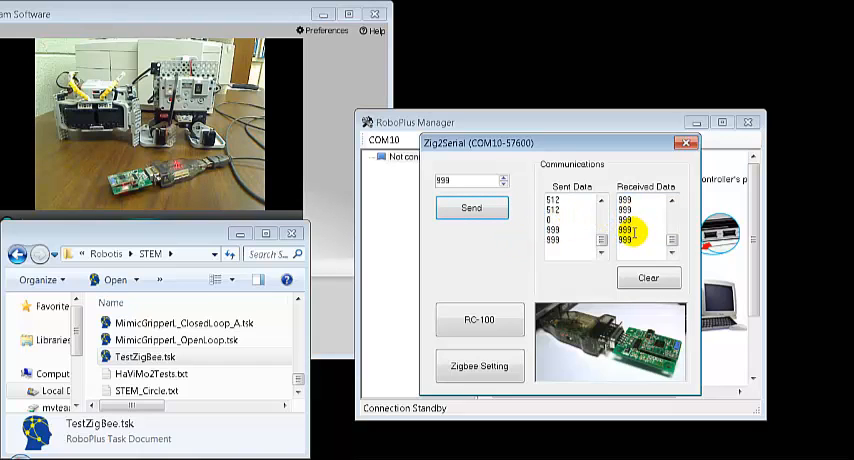
pyautogui.click(470, 208)
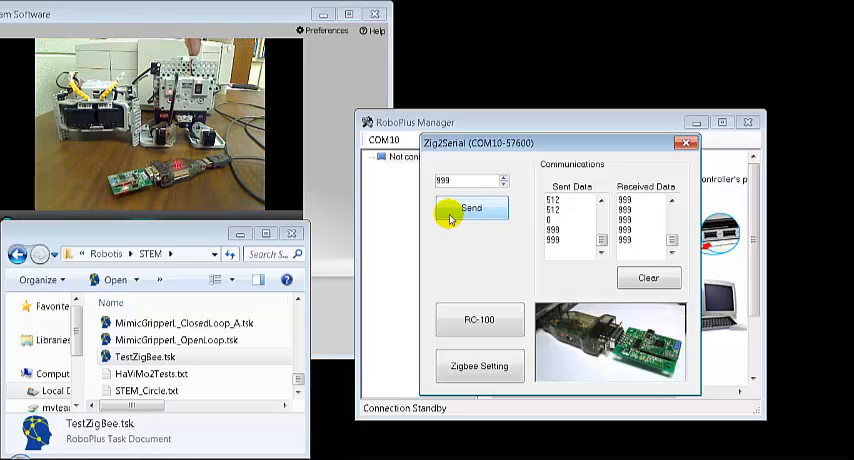
pyautogui.click(473, 208)
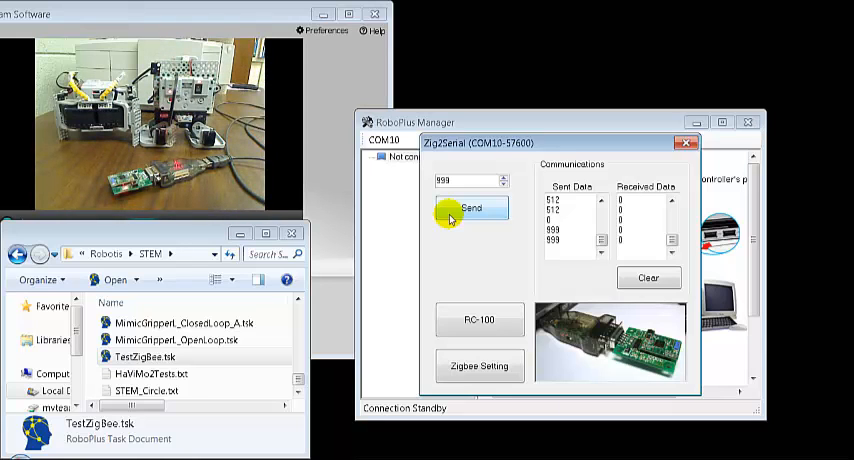
pyautogui.click(461, 180)
pyautogui.write('512')
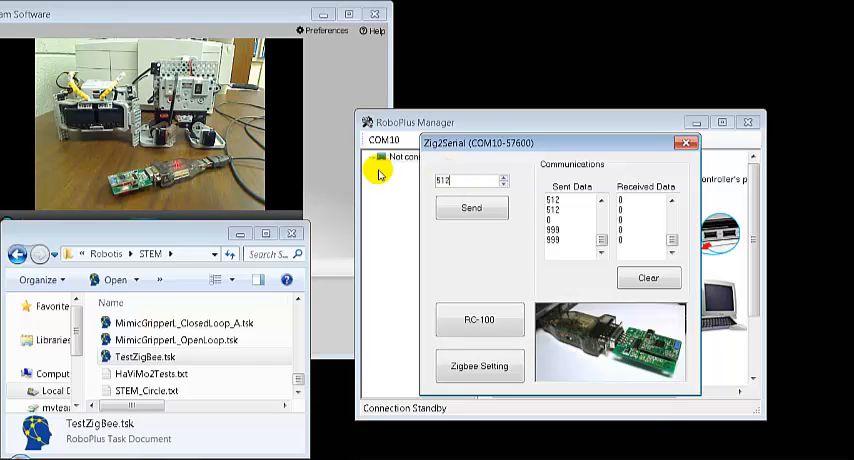
# - Send the value 512 twice from the Zig2Serial window
pyautogui.click(471, 208)
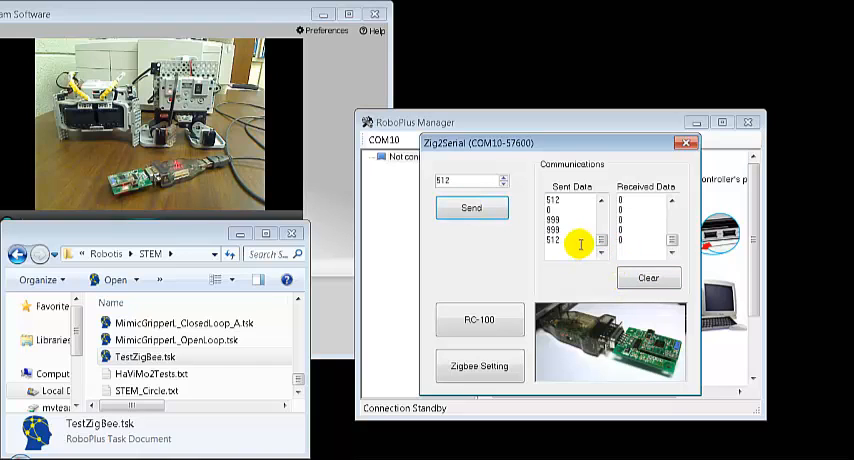
pyautogui.click(471, 208)
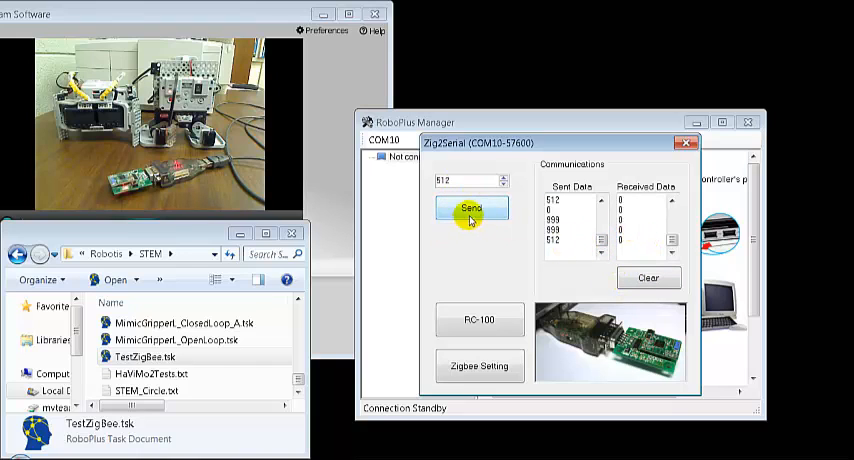
pyautogui.click(475, 208)
pyautogui.write('0')
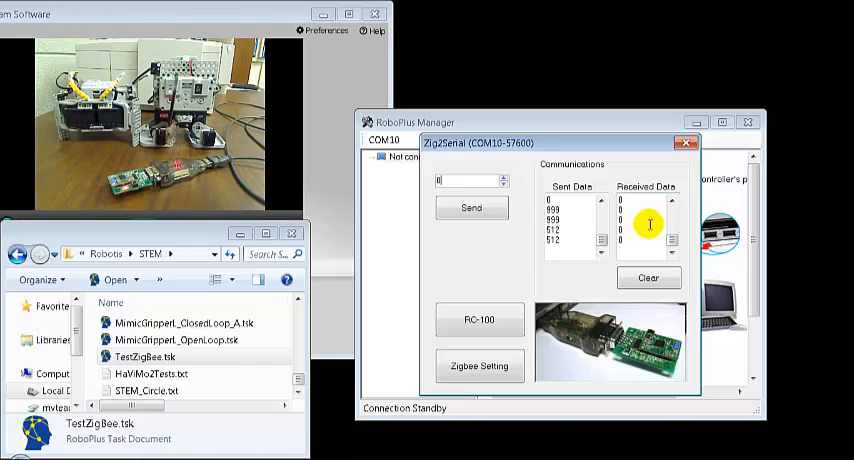
# - Broadcast 0 once, then send 256 seven times while watching Received Data
pyautogui.click(471, 207)
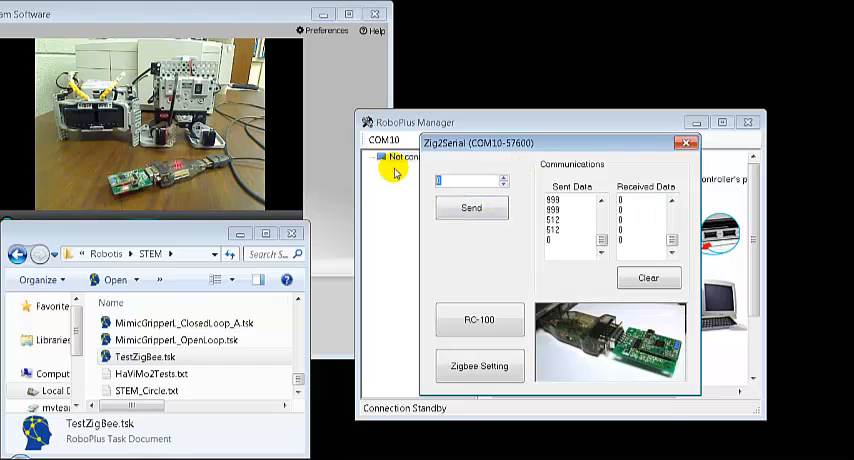
pyautogui.click(471, 208)
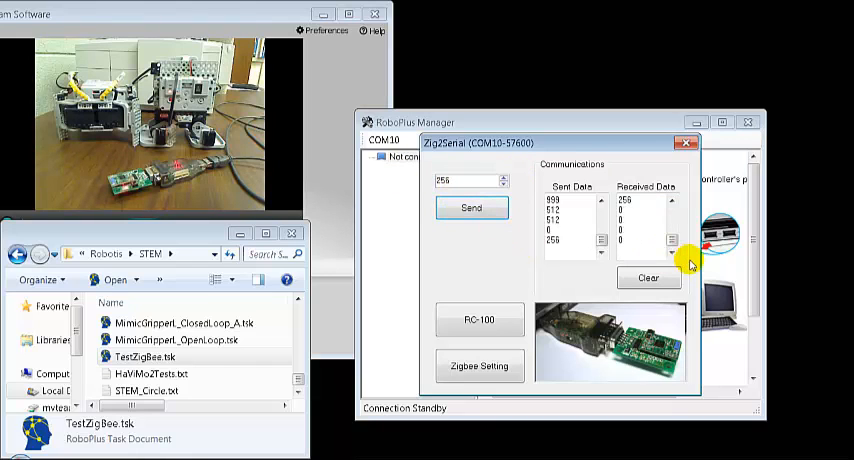
pyautogui.click(471, 208)
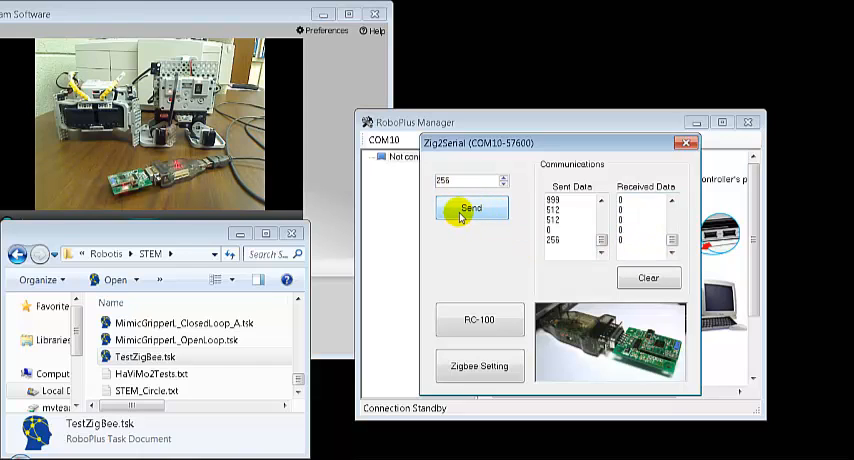
pyautogui.click(478, 208)
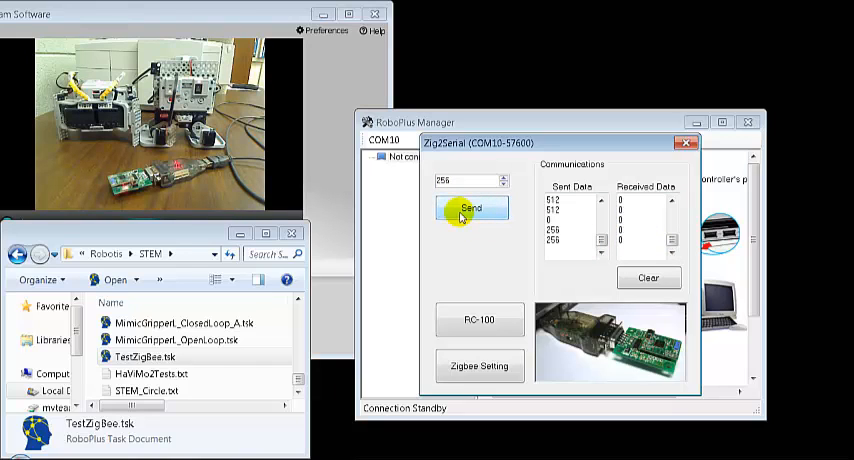
pyautogui.click(472, 208)
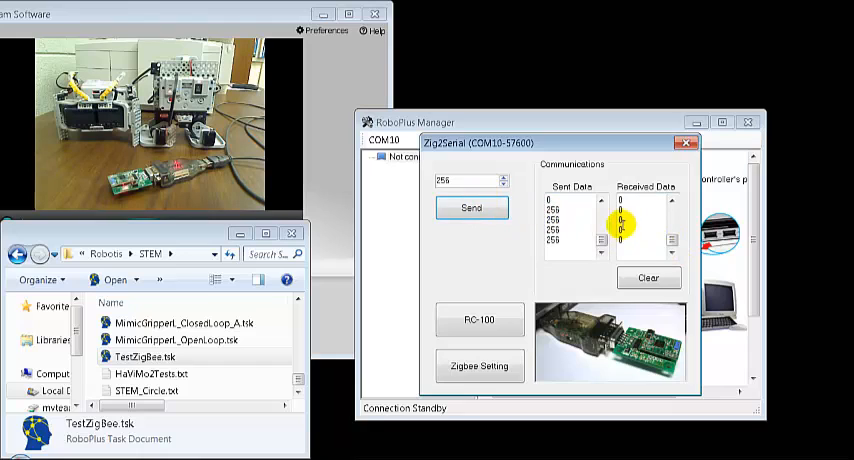
pyautogui.click(471, 207)
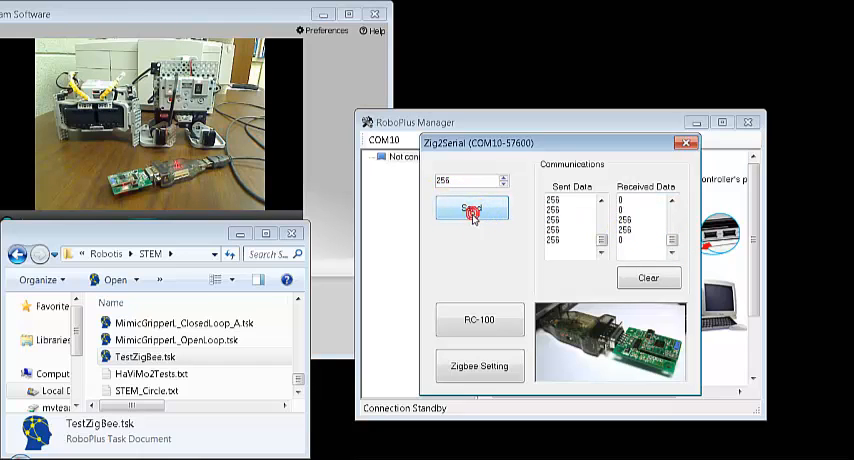
pyautogui.click(474, 208)
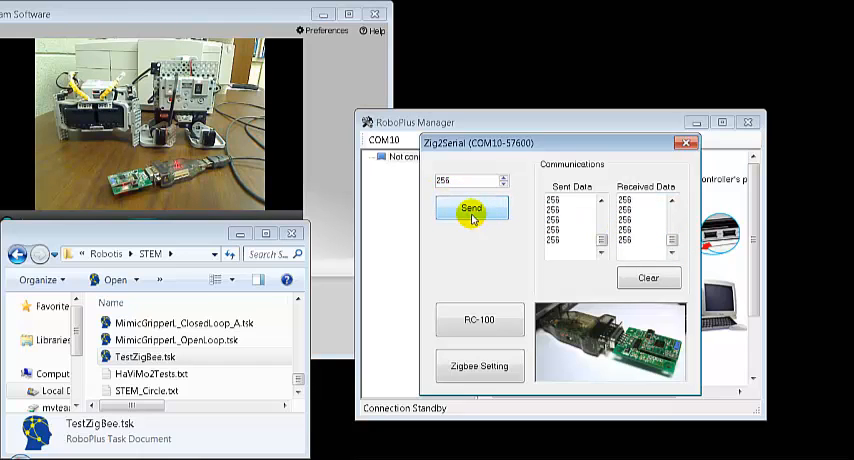
pyautogui.click(472, 207)
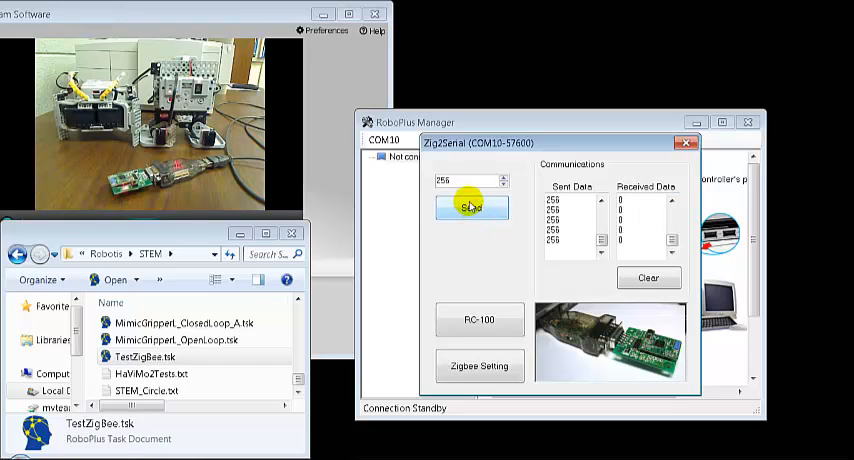